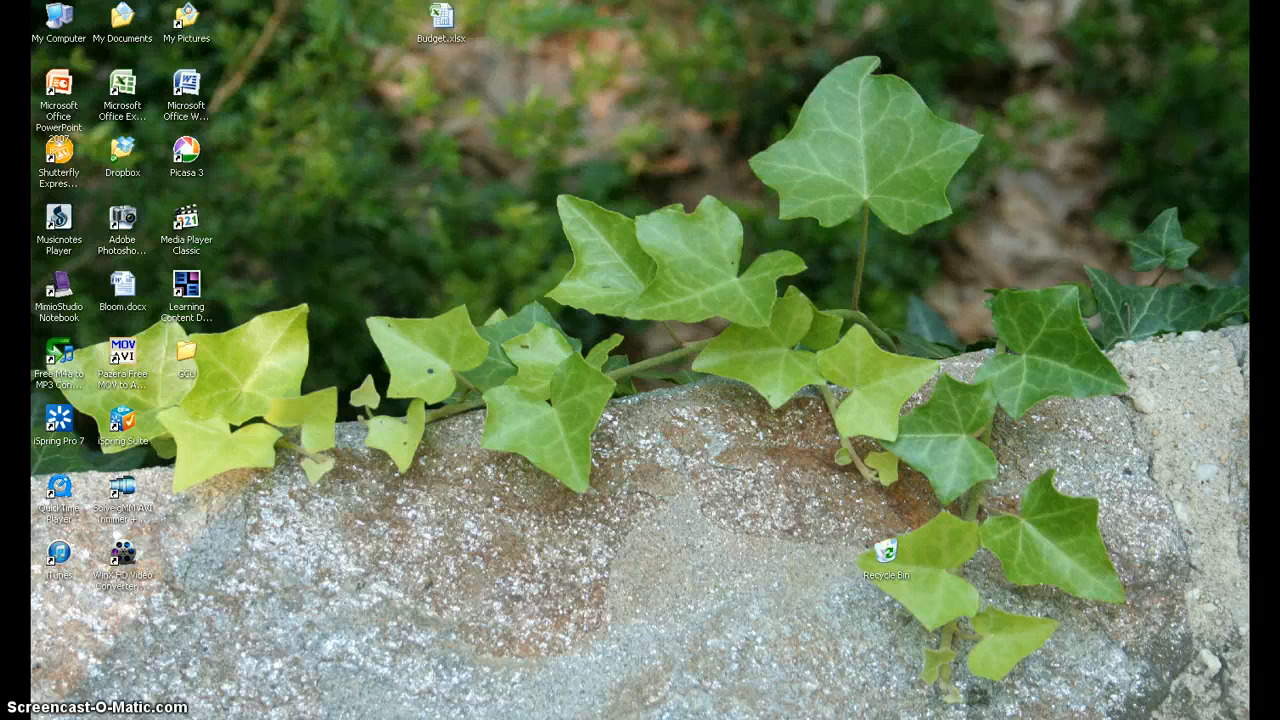
# Step: Launch Paint from Start > All Programs > Accessories to get a blank canvas
pyautogui.click(30, 716)
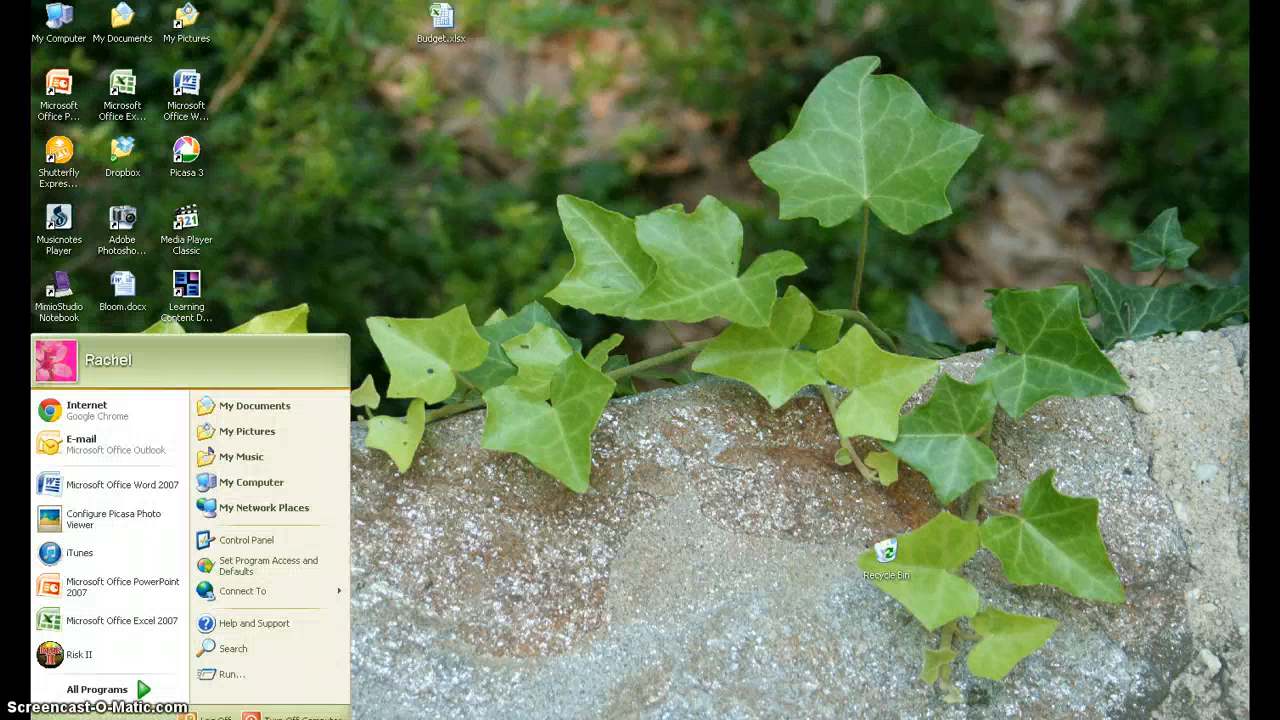
pyautogui.click(96, 688)
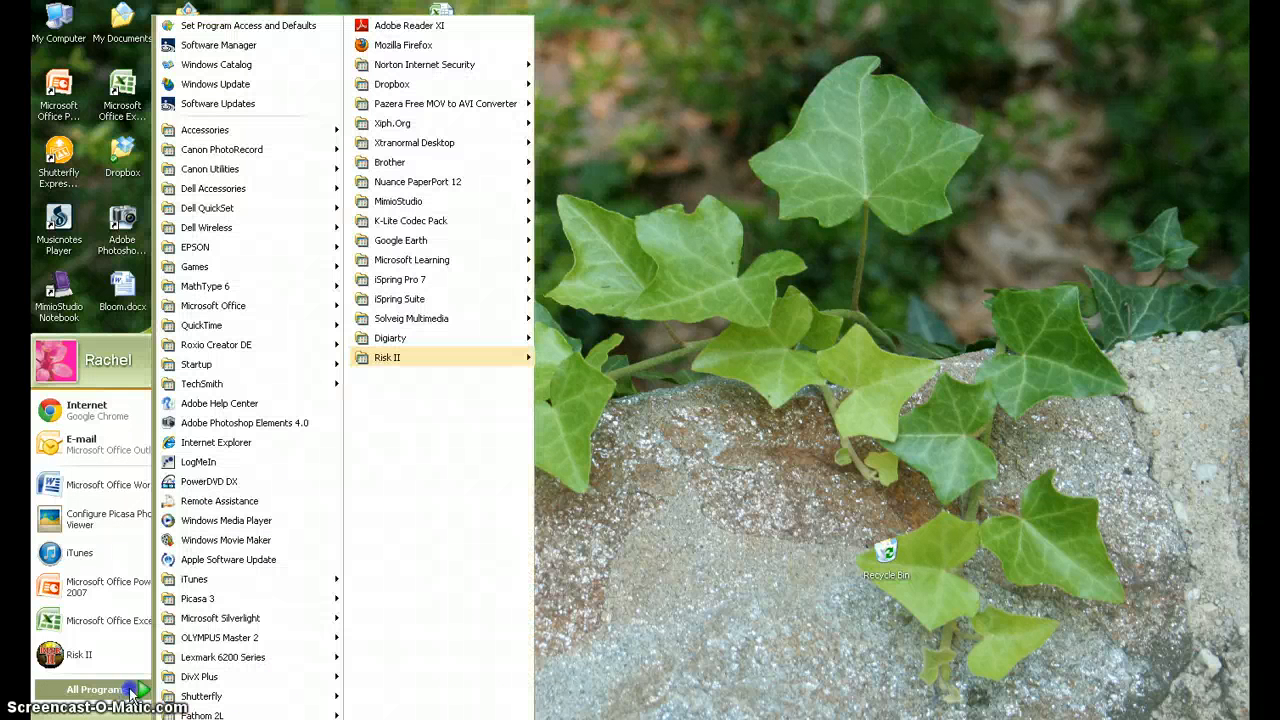
pyautogui.moveTo(250, 188)
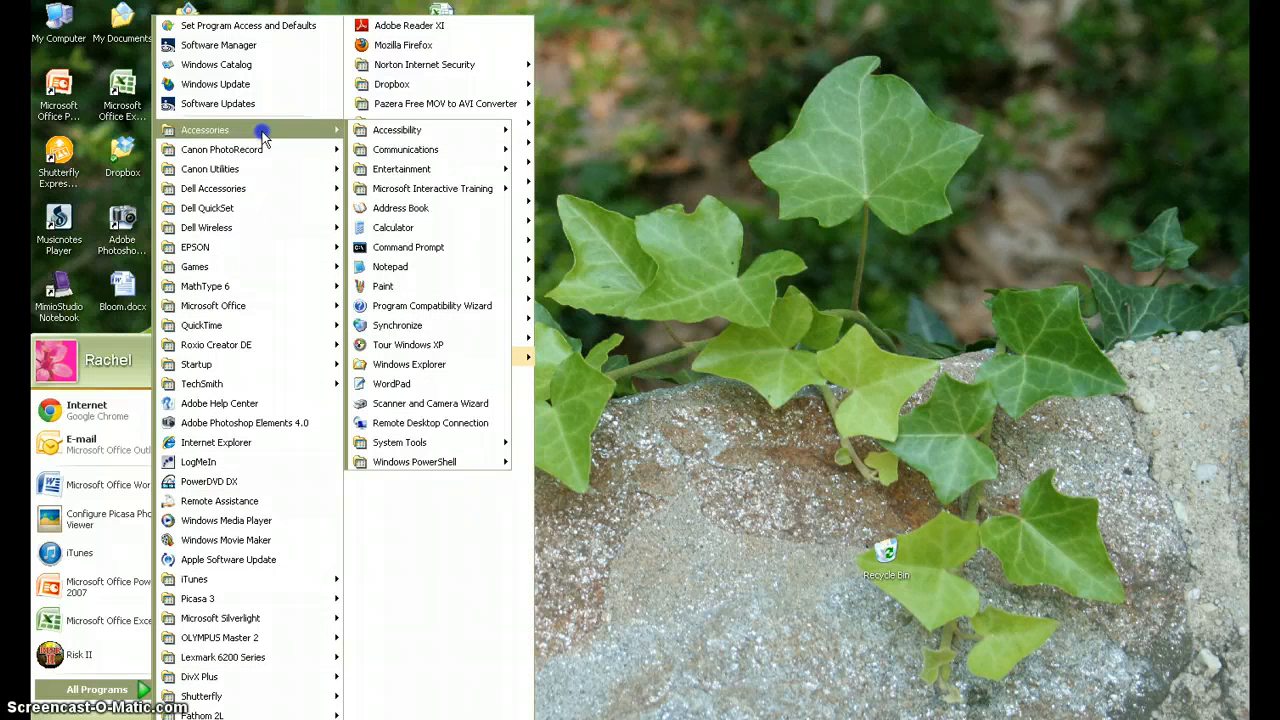
pyautogui.moveTo(384, 286)
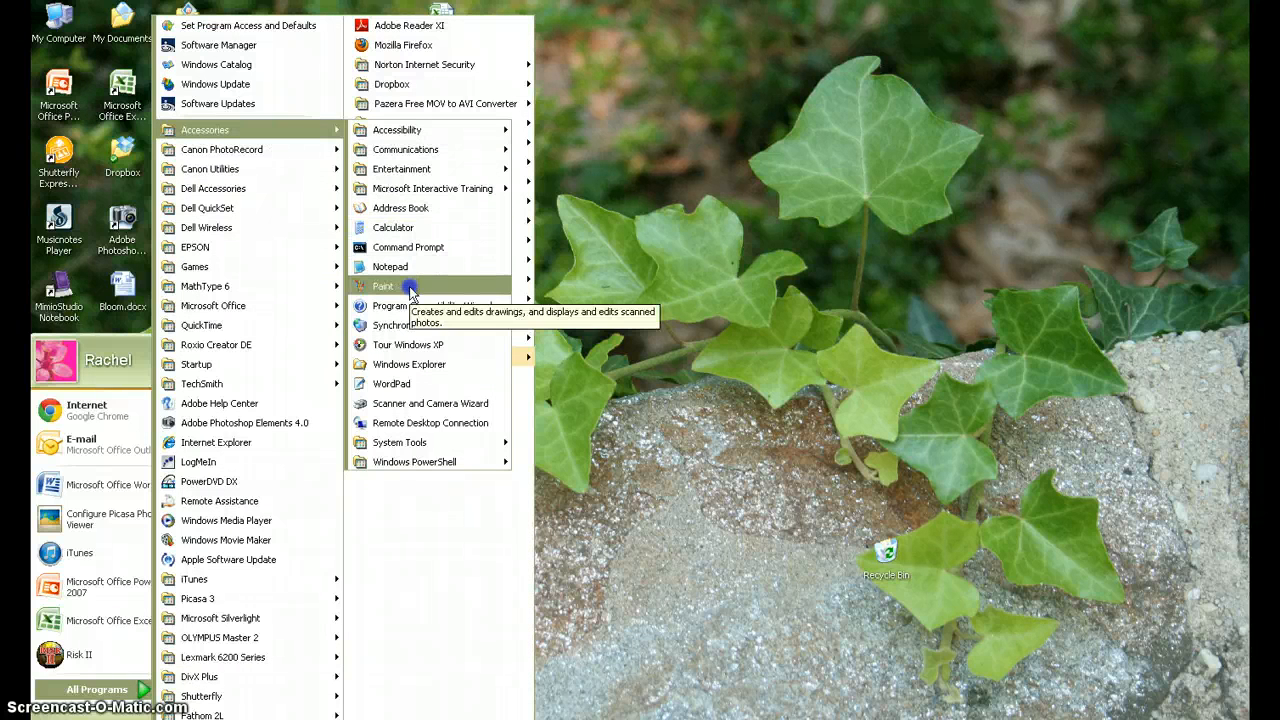
pyautogui.click(384, 286)
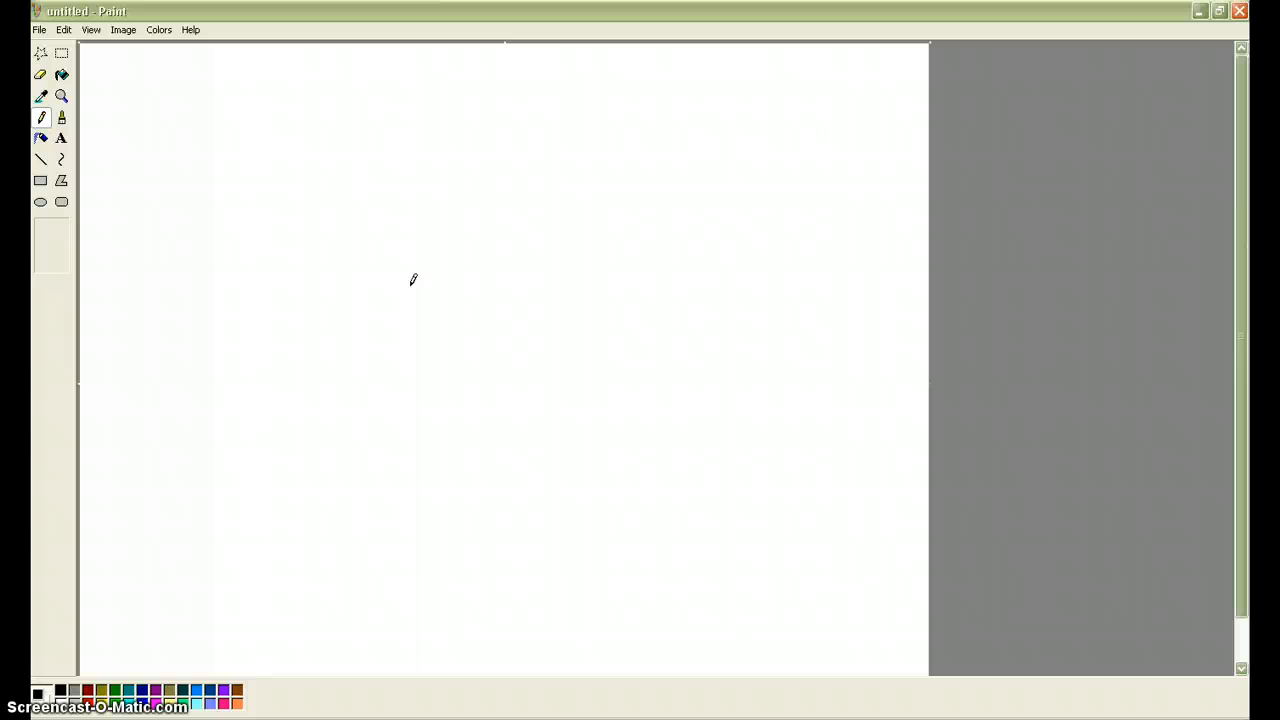
# Step: Choose the Line tool with a thicker width and draw trial lines near the top left
pyautogui.click(40, 160)
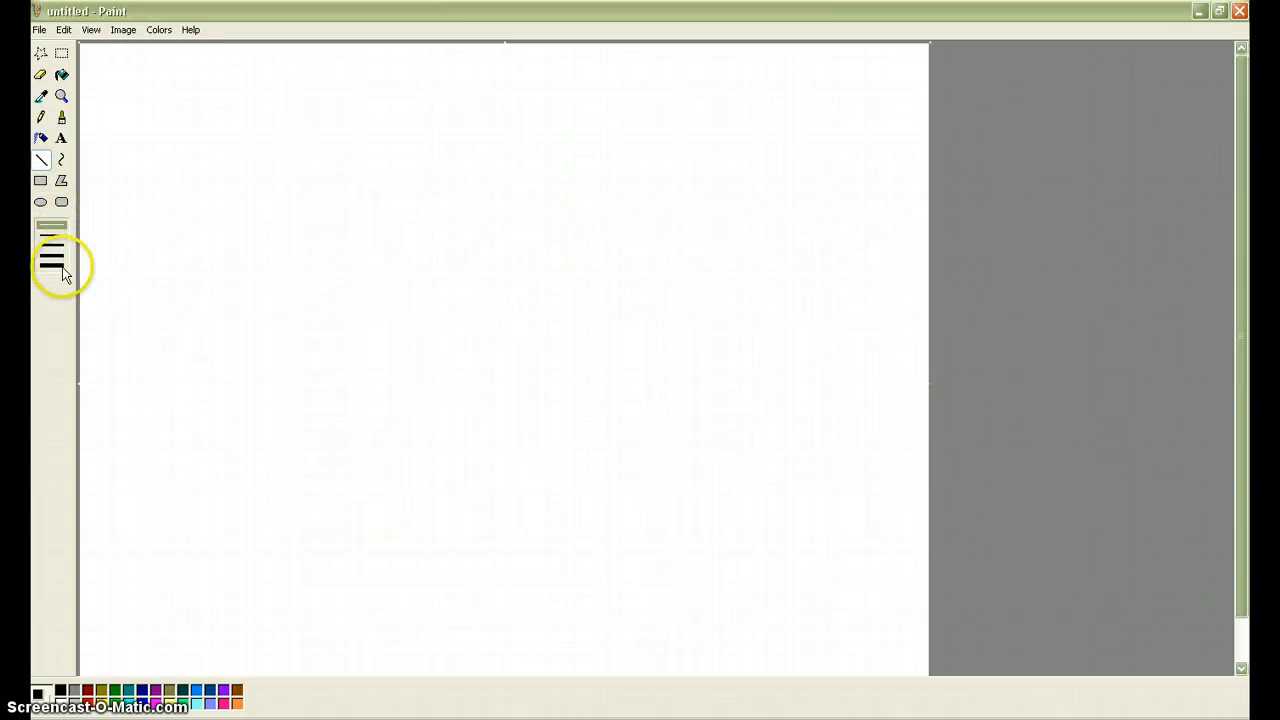
pyautogui.moveTo(188, 108); pyautogui.dragTo(364, 136)
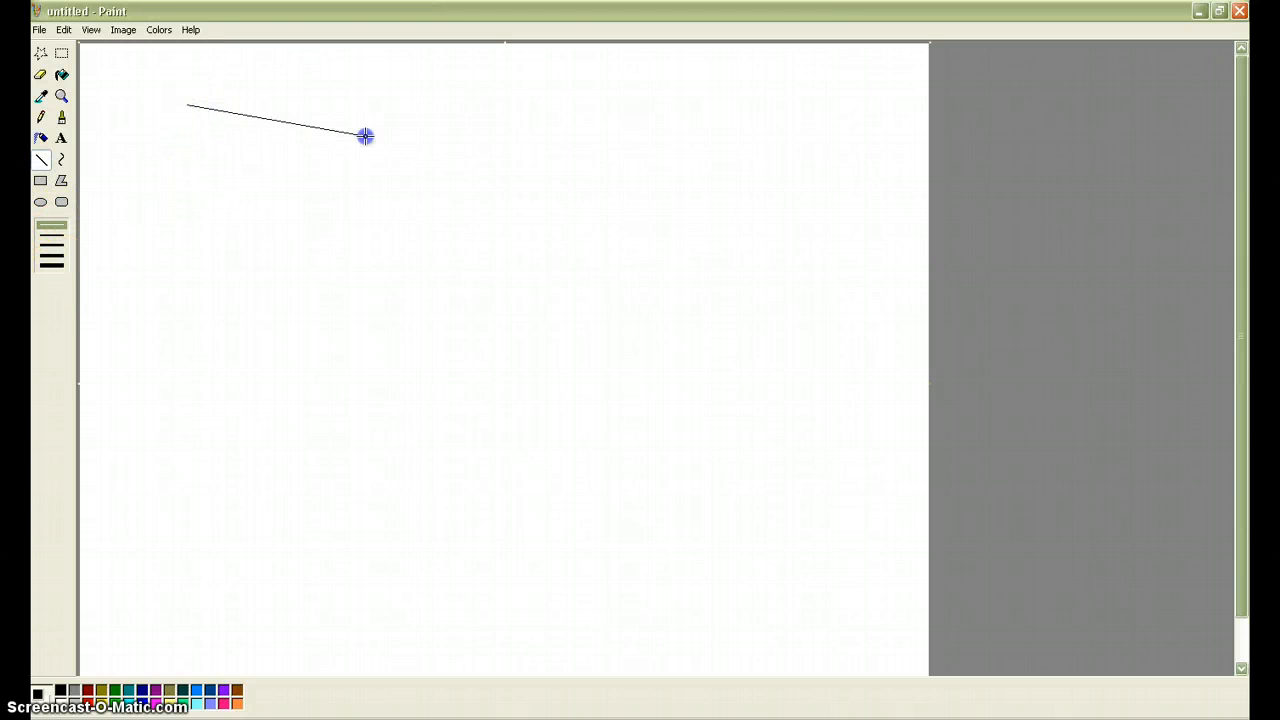
pyautogui.moveTo(170, 182); pyautogui.dragTo(396, 228)
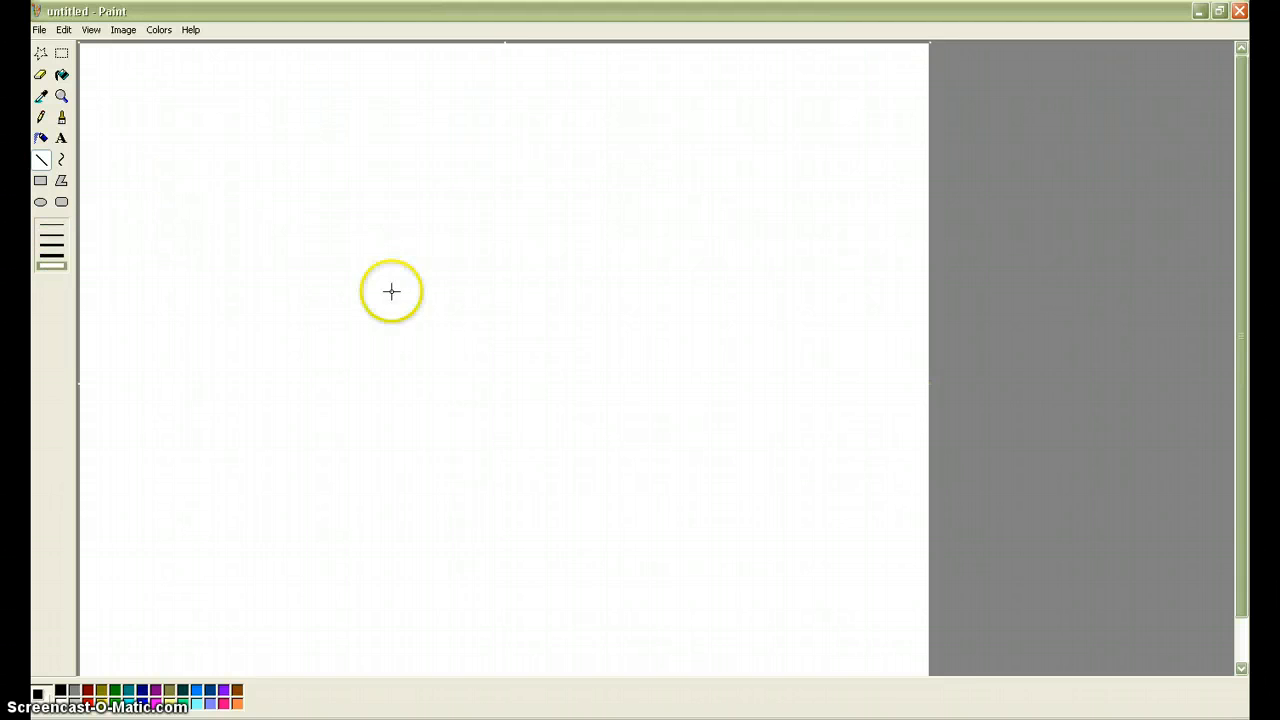
pyautogui.moveTo(52, 244)
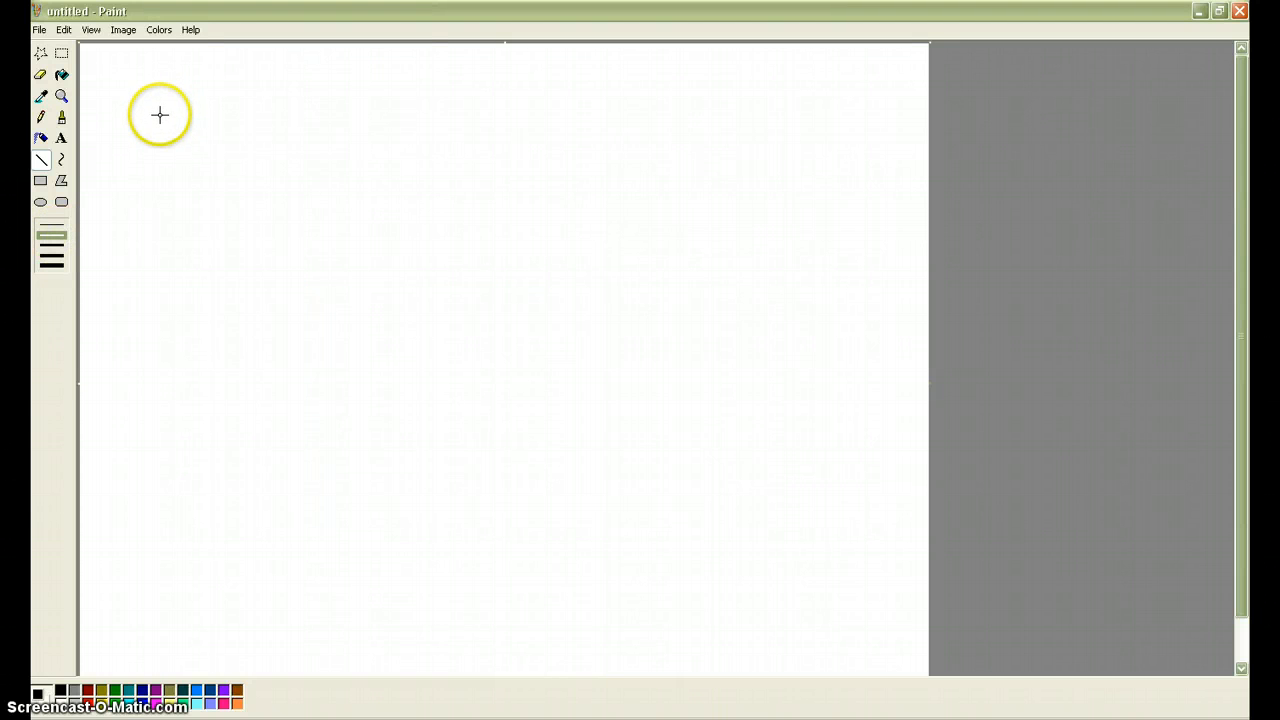
# Step: Draw a black diagonal line running down to the right near the top left
pyautogui.moveTo(168, 132); pyautogui.dragTo(220, 150)
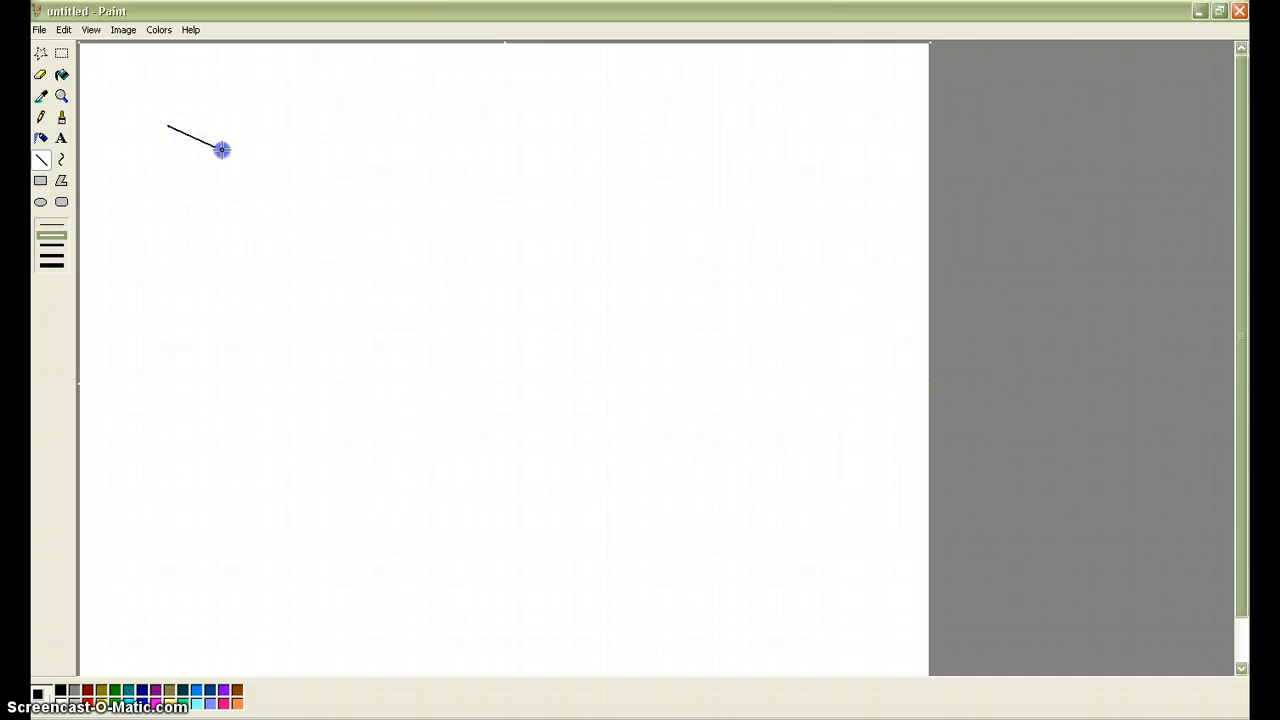
pyautogui.moveTo(220, 150); pyautogui.dragTo(292, 180)
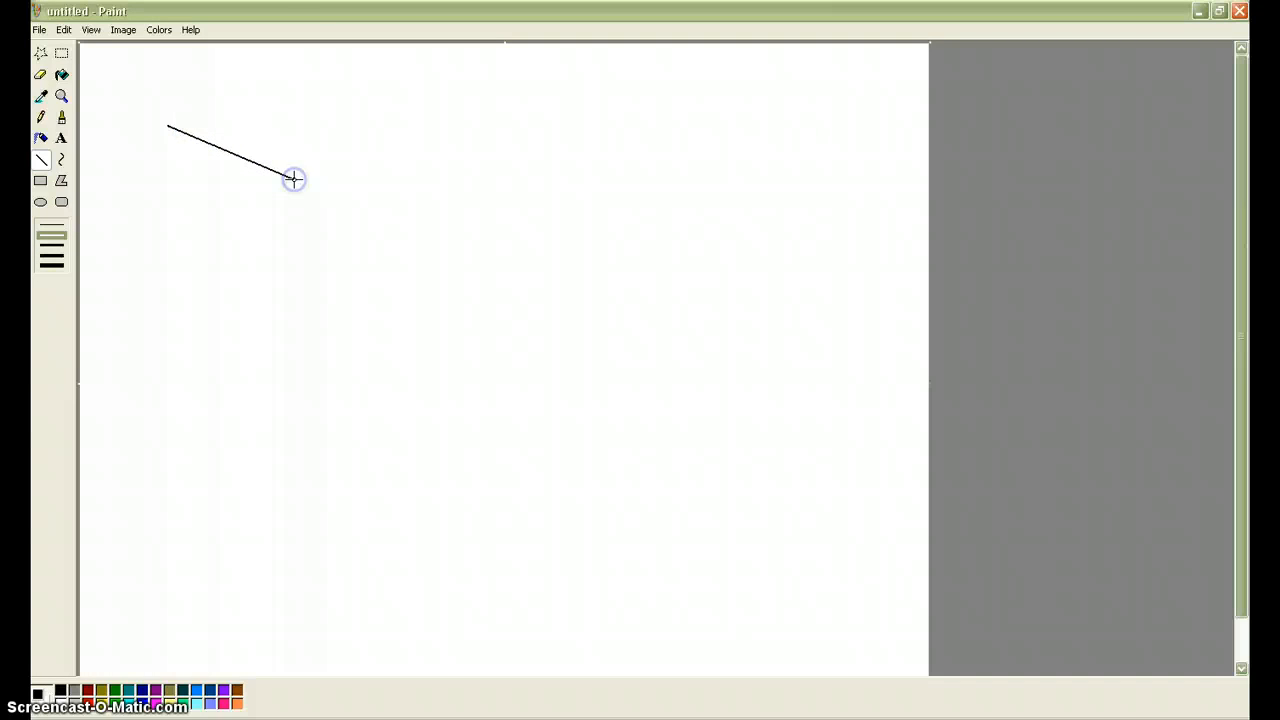
pyautogui.moveTo(354, 166)
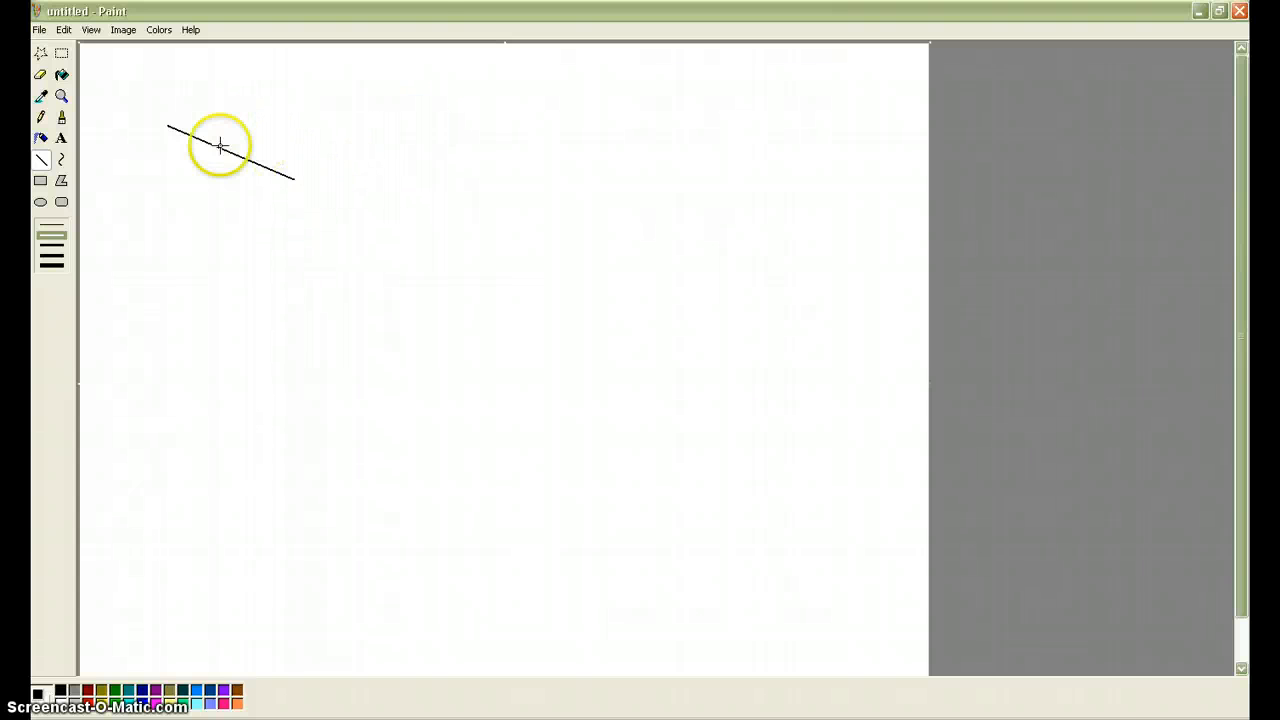
pyautogui.moveTo(108, 692)
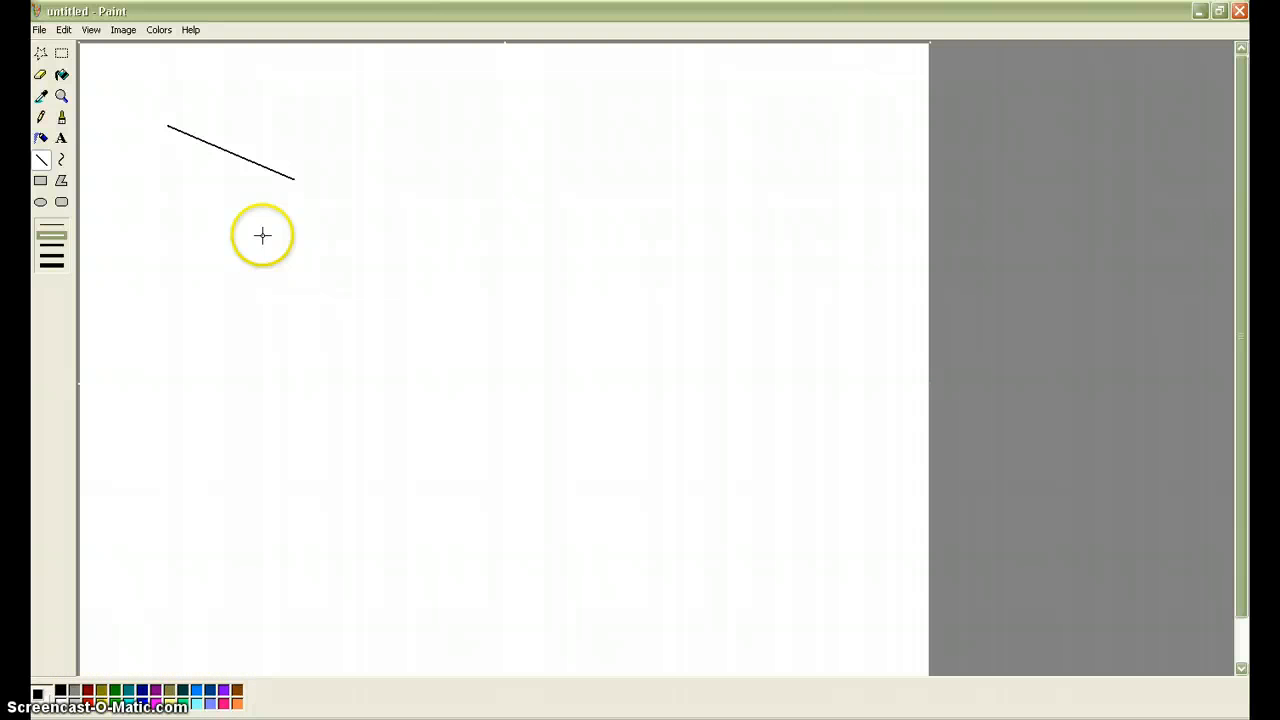
pyautogui.moveTo(216, 128)
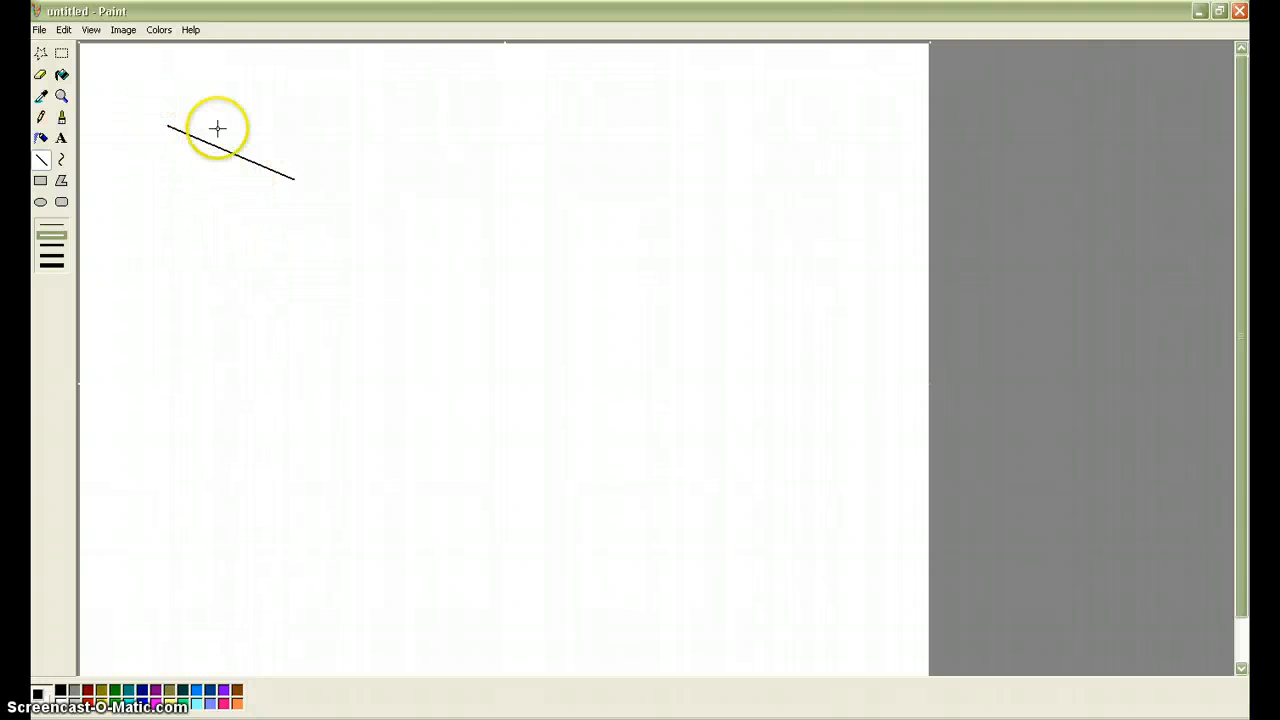
pyautogui.moveTo(158, 124)
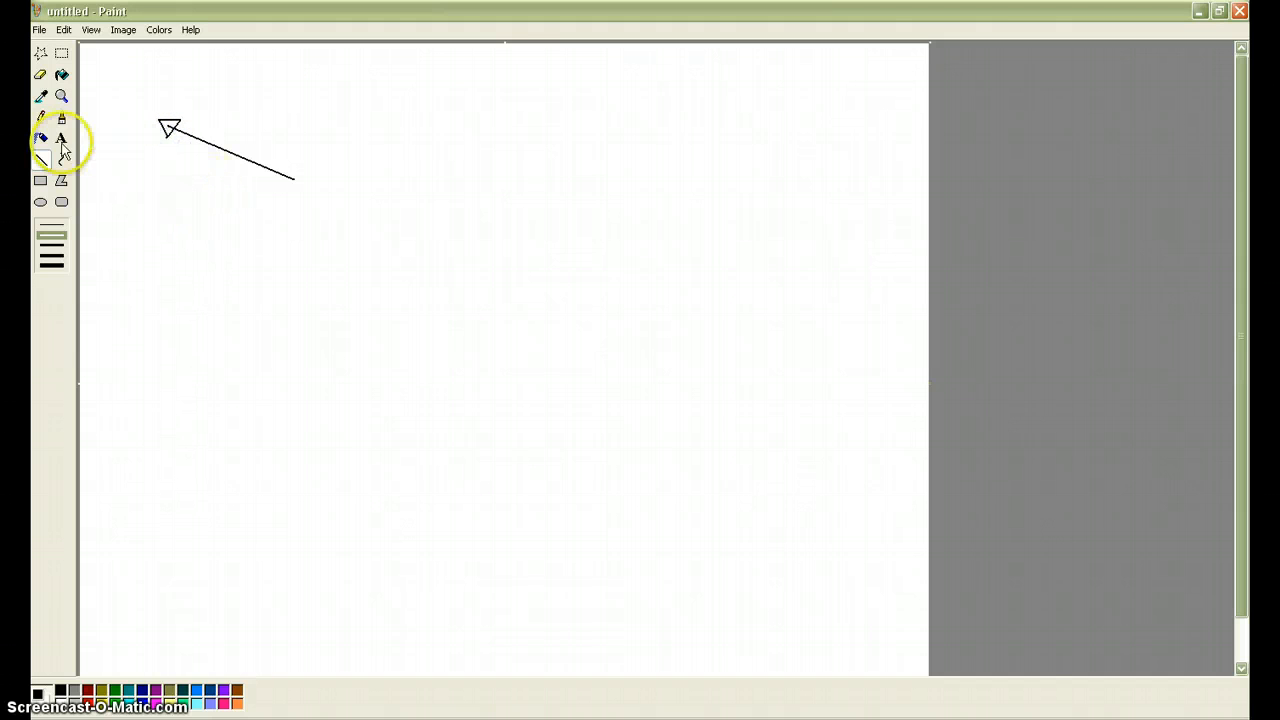
pyautogui.moveTo(62, 78)
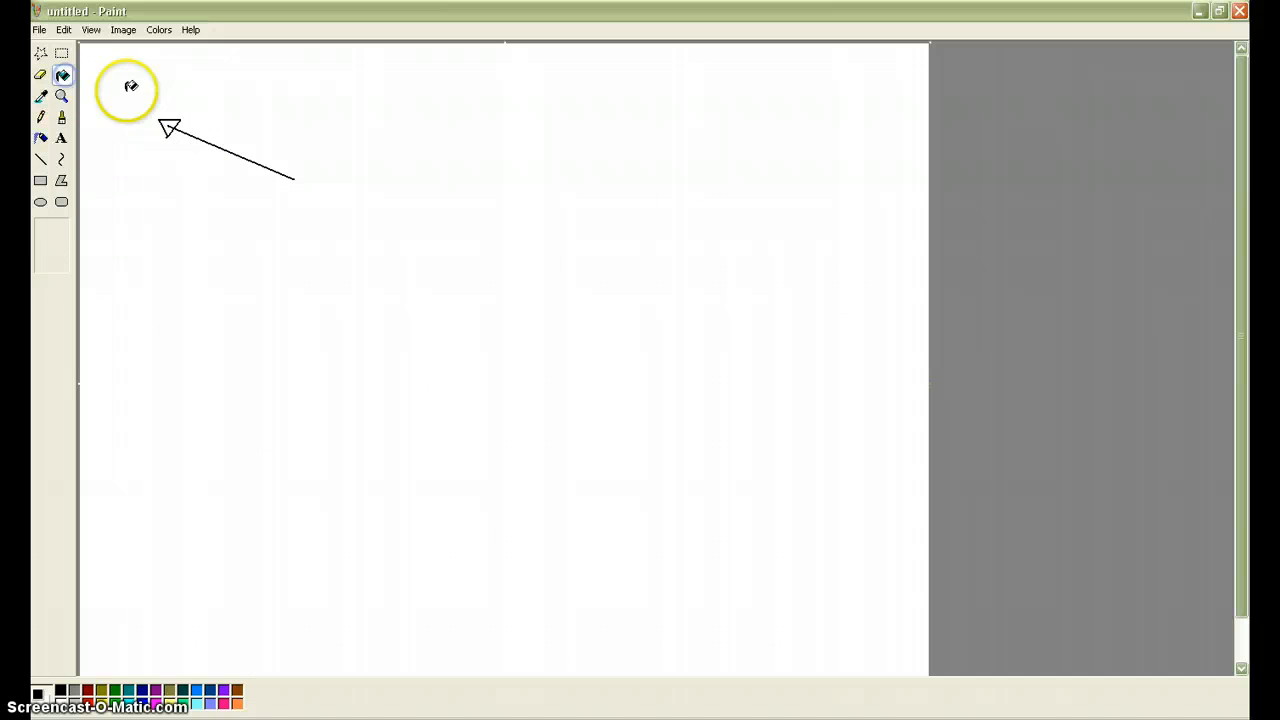
pyautogui.moveTo(450, 112)
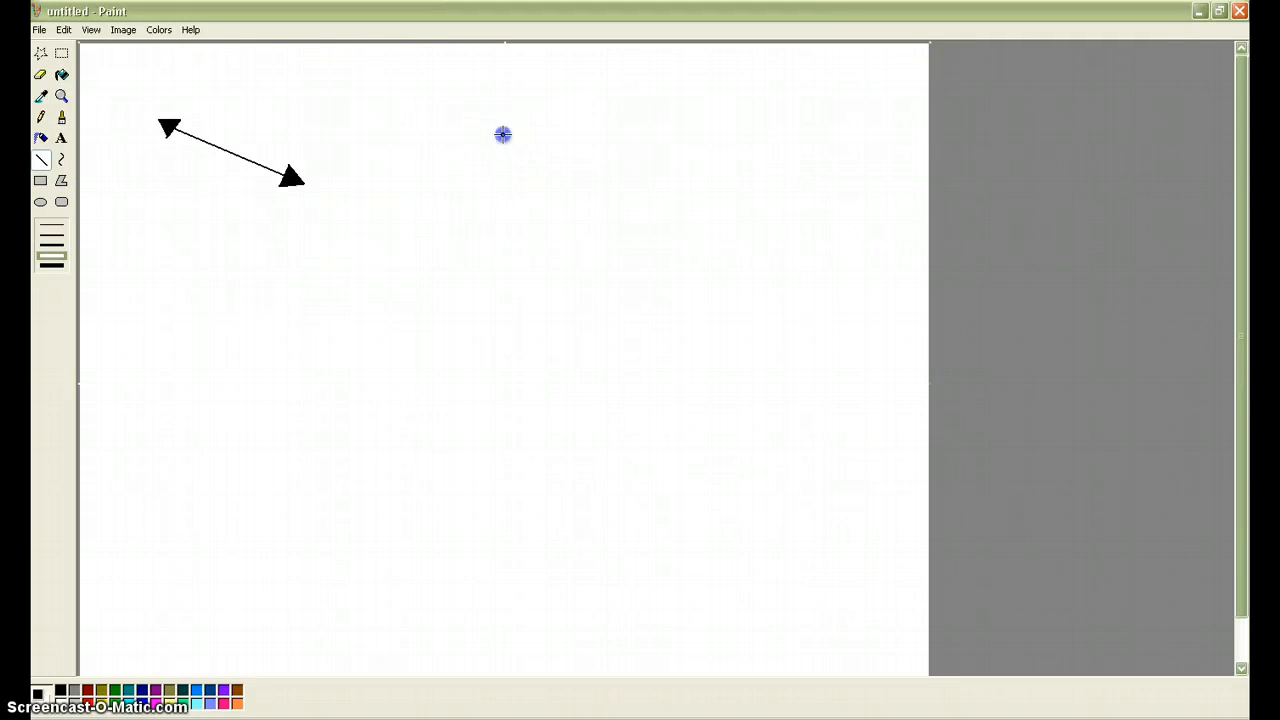
# Step: Draw a thick angle: one side downward, the second from the vertex down to the right
pyautogui.moveTo(504, 136); pyautogui.dragTo(530, 254)
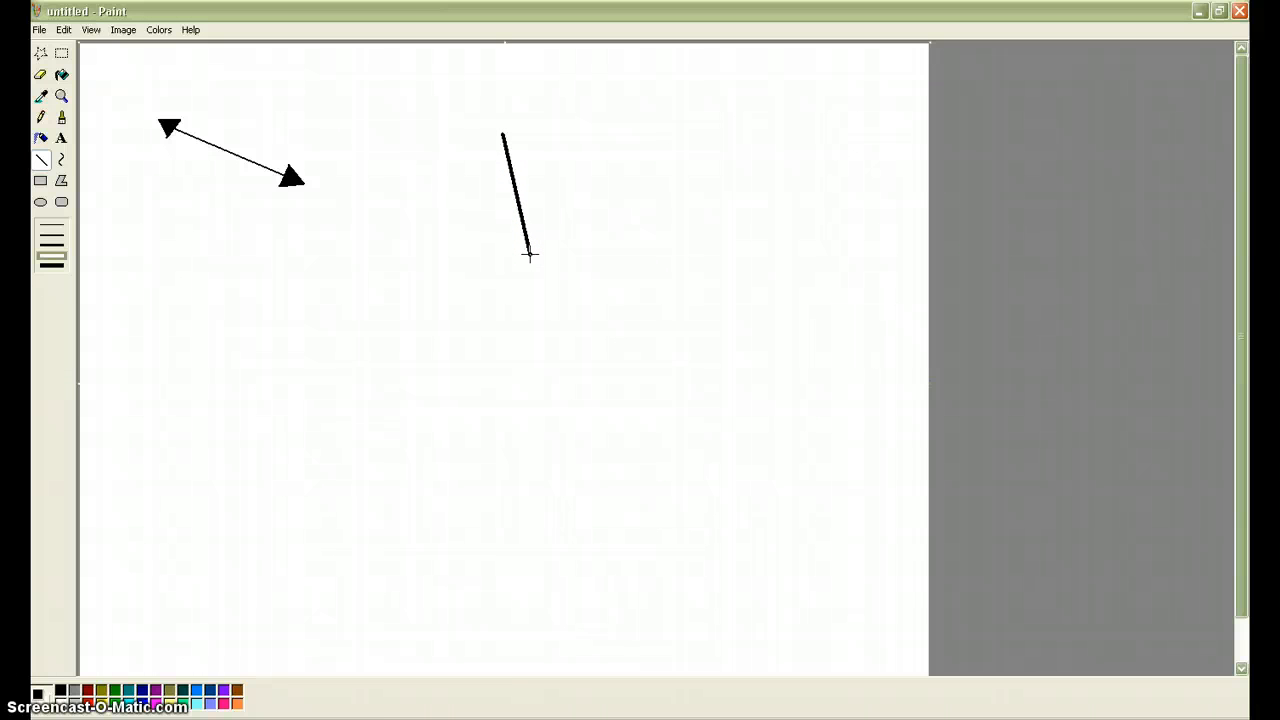
pyautogui.moveTo(530, 256); pyautogui.dragTo(604, 320)
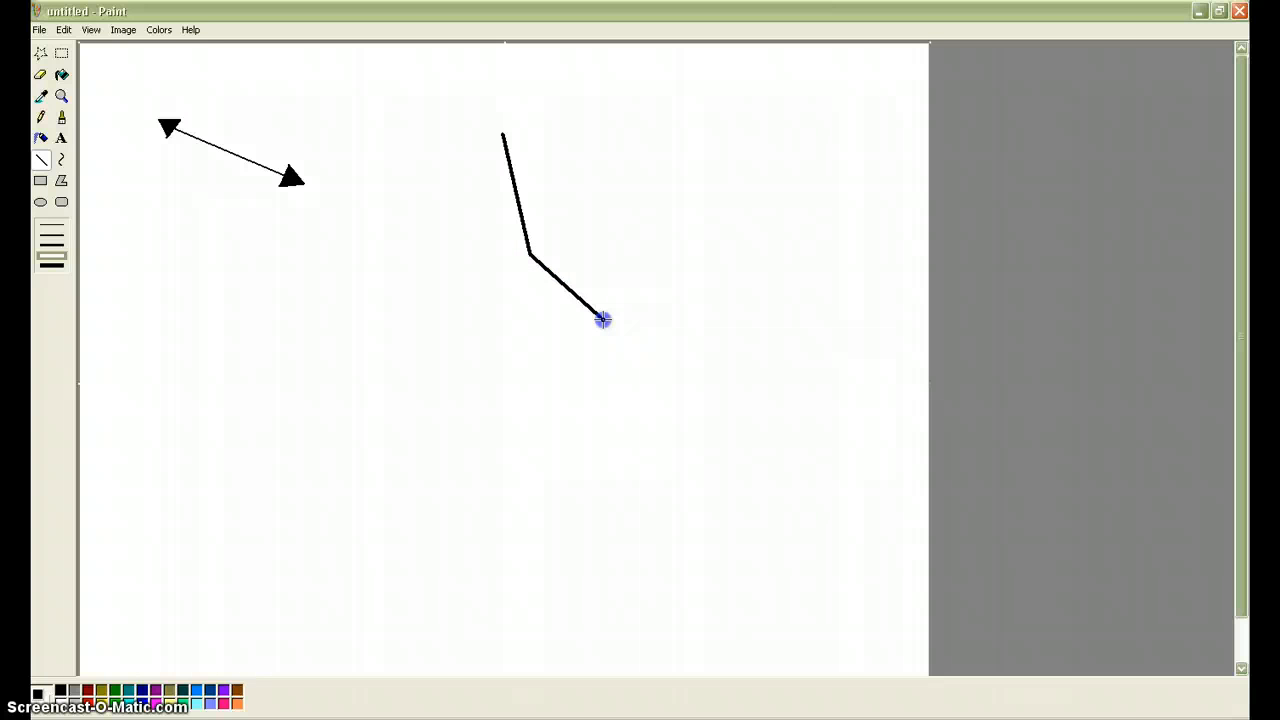
pyautogui.moveTo(604, 318); pyautogui.dragTo(608, 360)
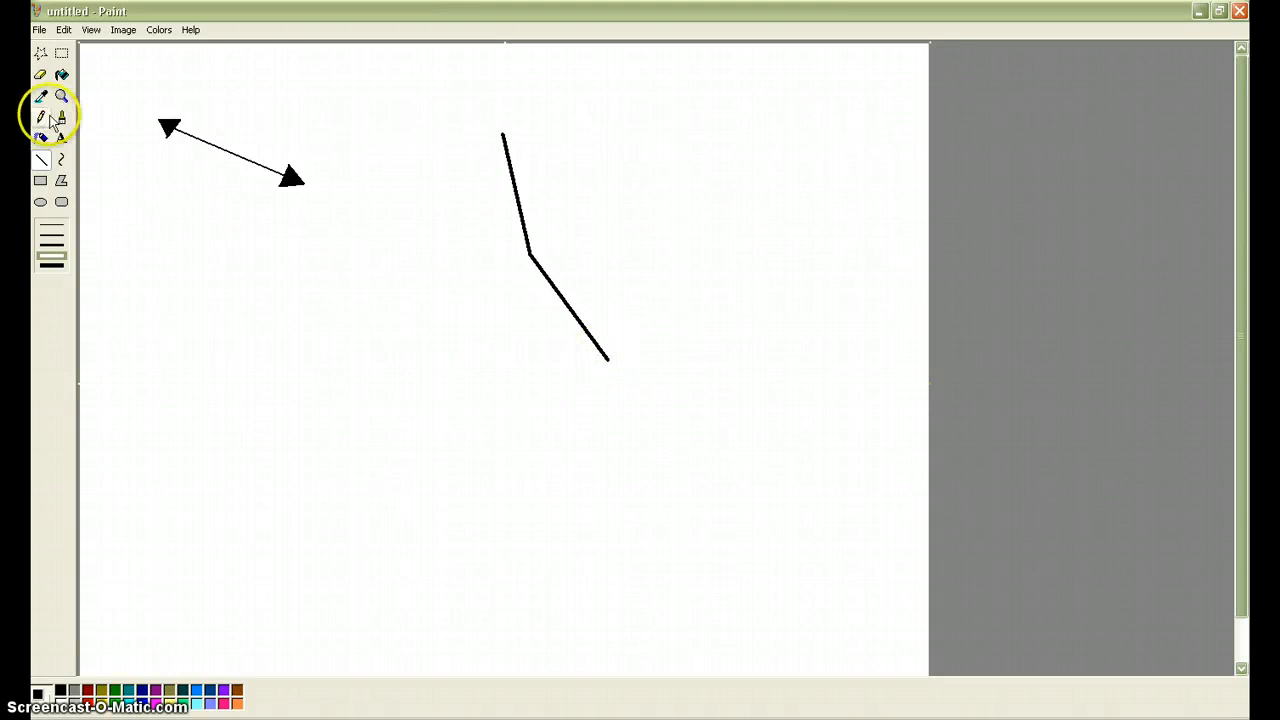
# Step: Place a small solid filled dot at the angle's vertex with the Ellipse tool
pyautogui.click(60, 116)
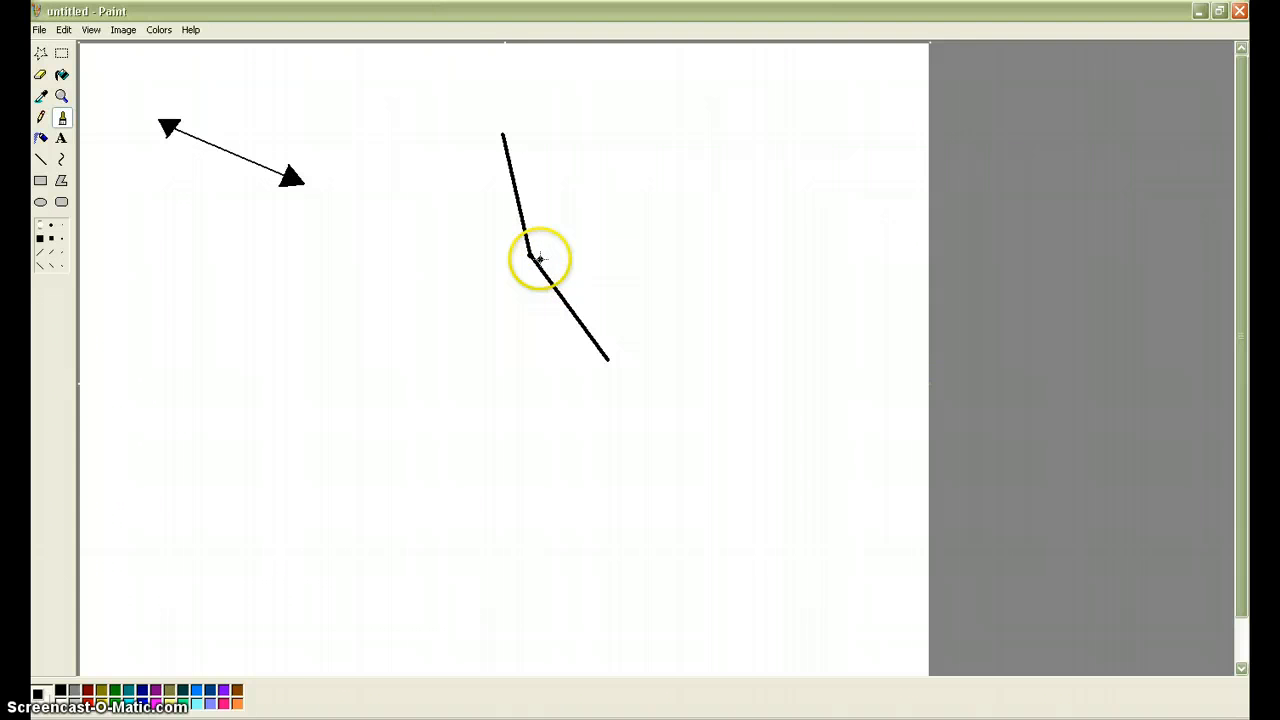
pyautogui.moveTo(532, 260)
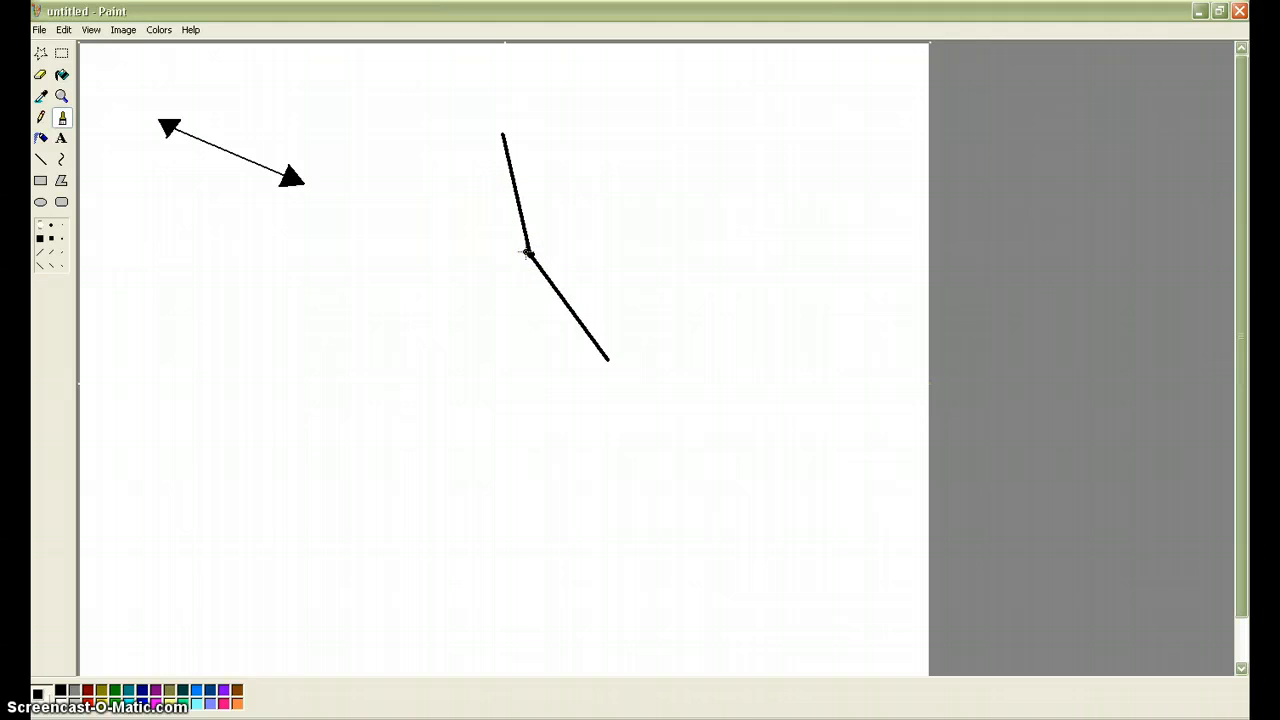
pyautogui.click(532, 252)
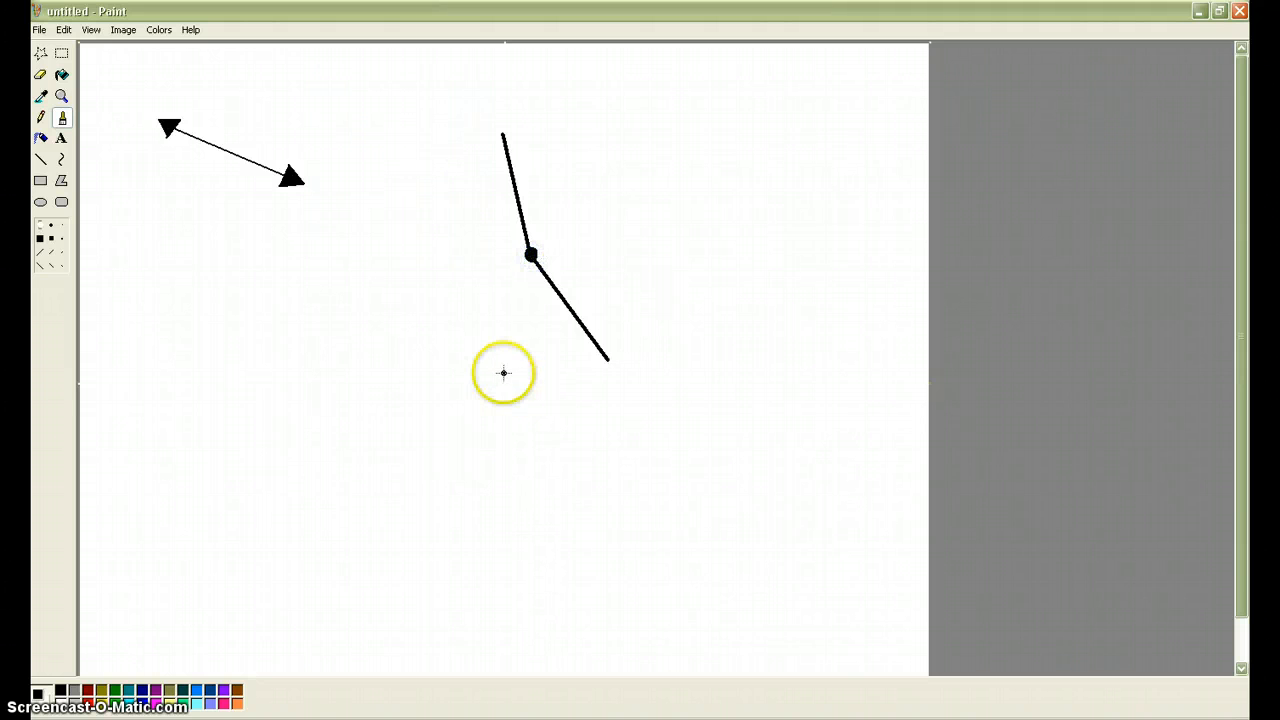
pyautogui.moveTo(542, 262)
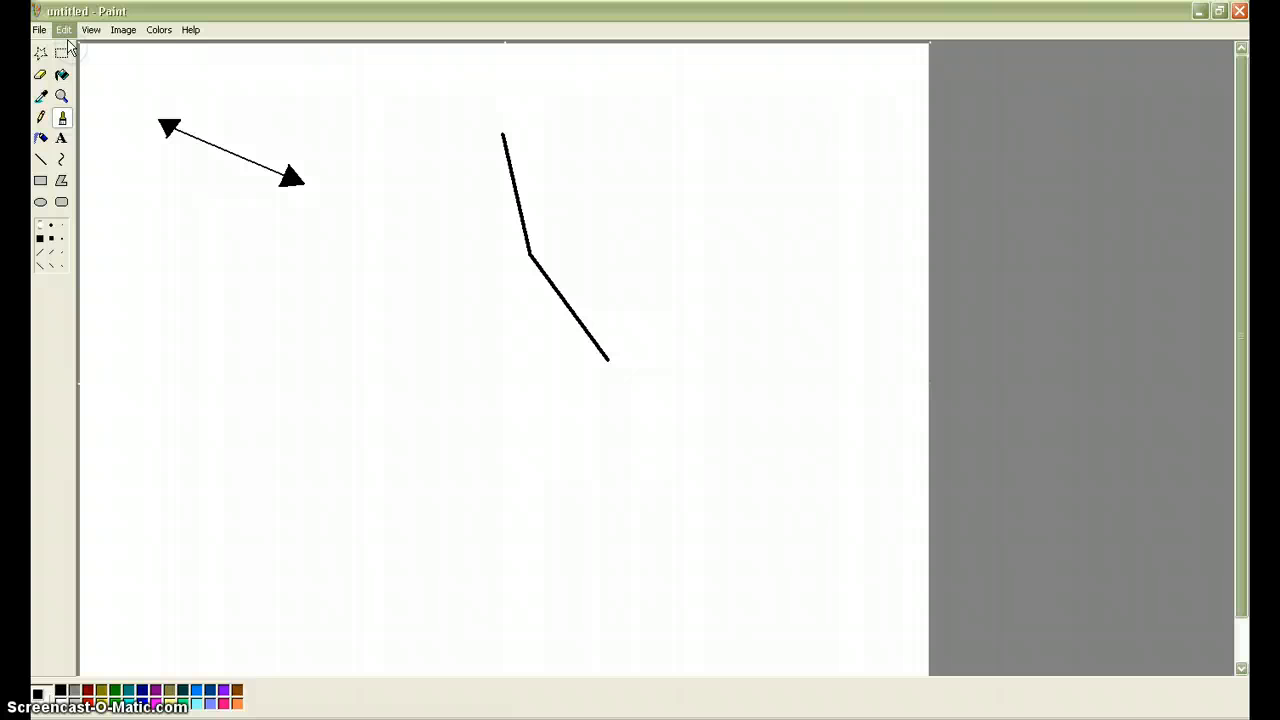
# Step: Undo the vertex dot, leaving the plain two-segment angle
pyautogui.click(64, 30)
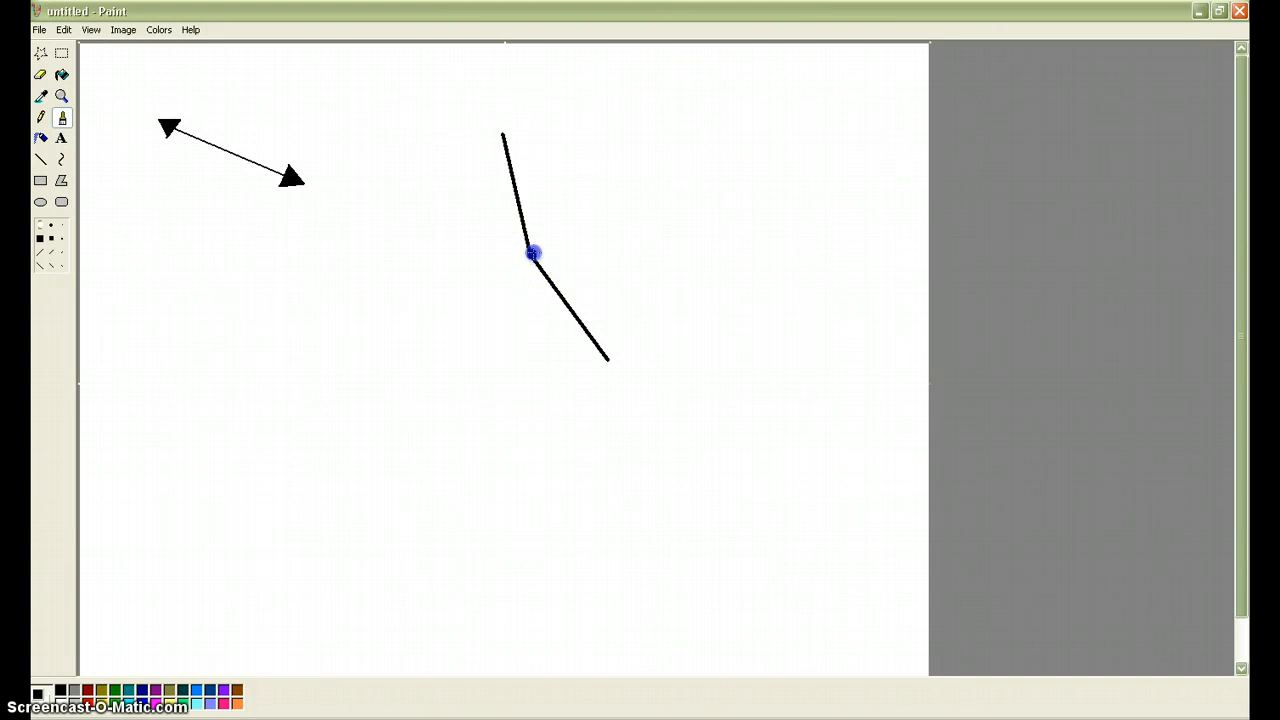
pyautogui.moveTo(84, 88)
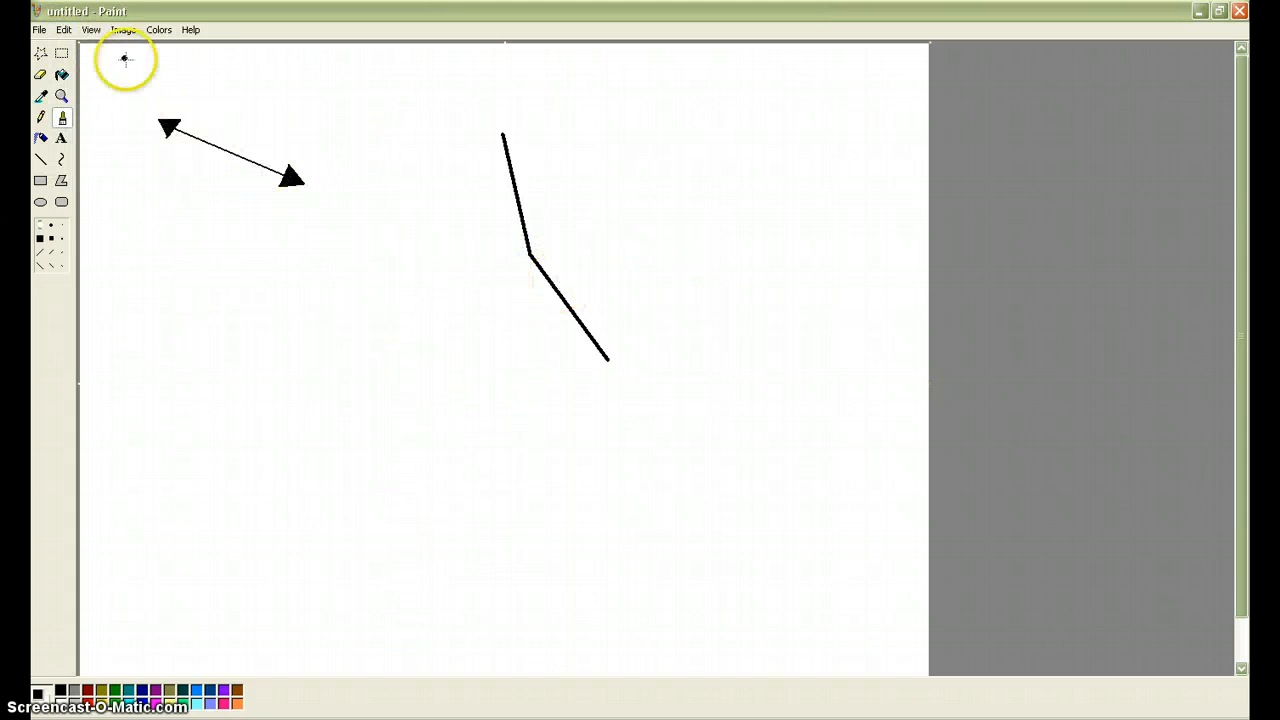
# Step: Zoom the canvas to Large Size for a close look at the vertex dot
pyautogui.click(92, 30)
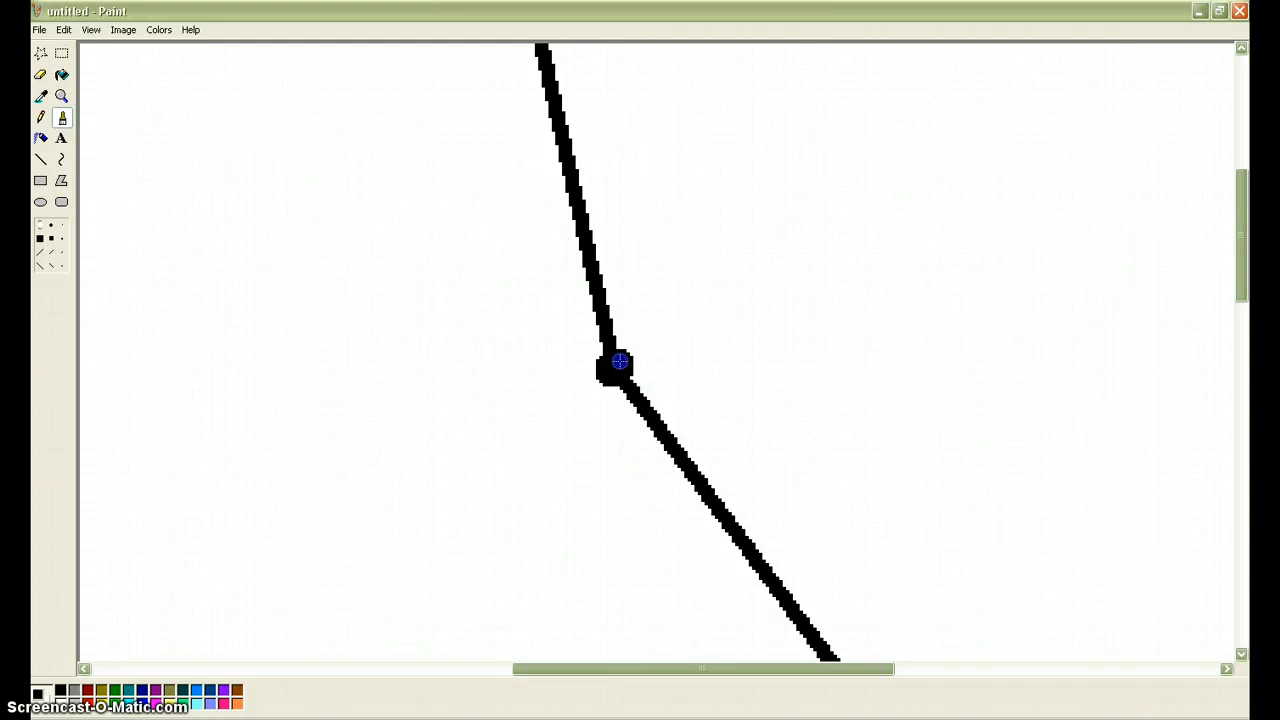
pyautogui.moveTo(92, 30)
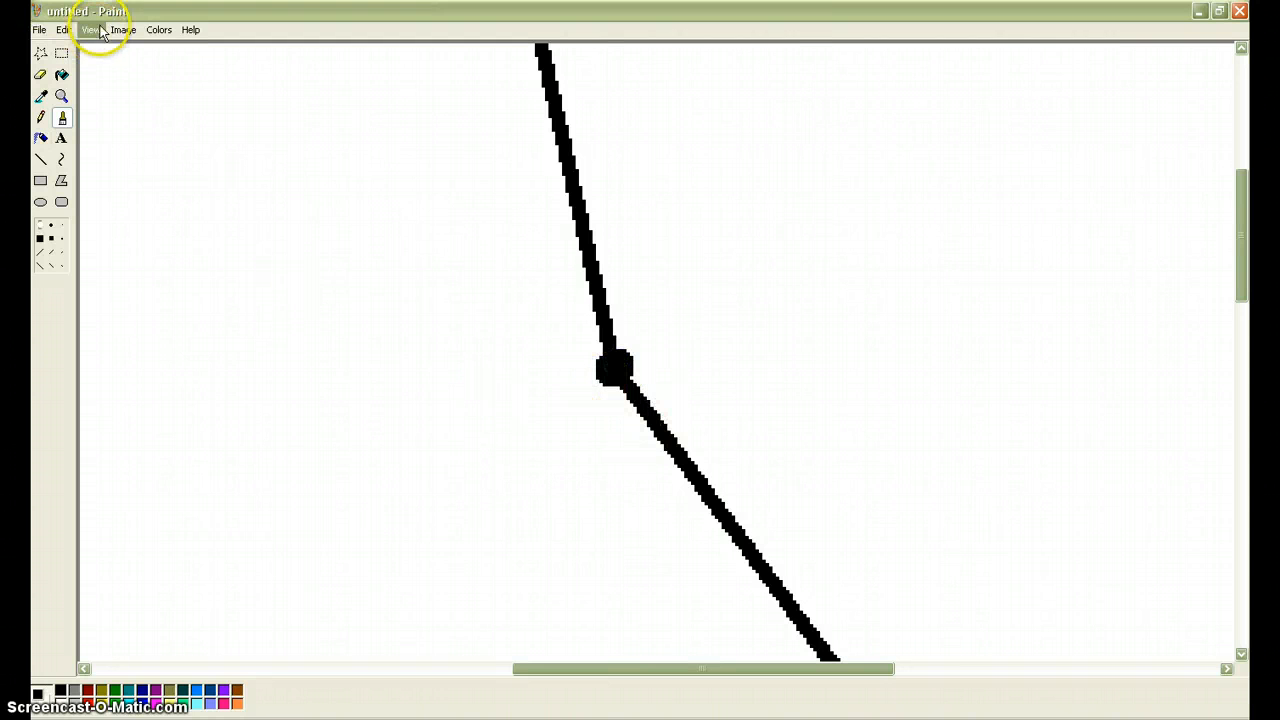
# Step: Return the canvas to Normal Size so the whole drawing shows
pyautogui.click(92, 30)
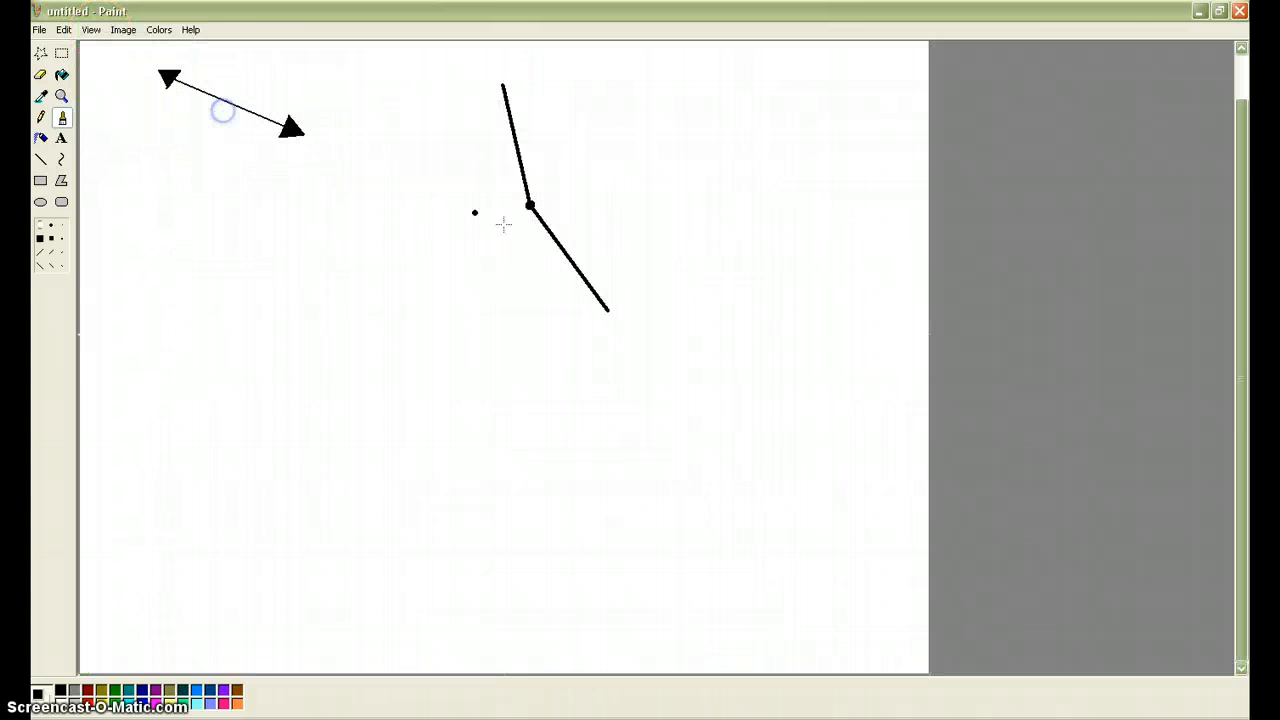
pyautogui.moveTo(384, 324)
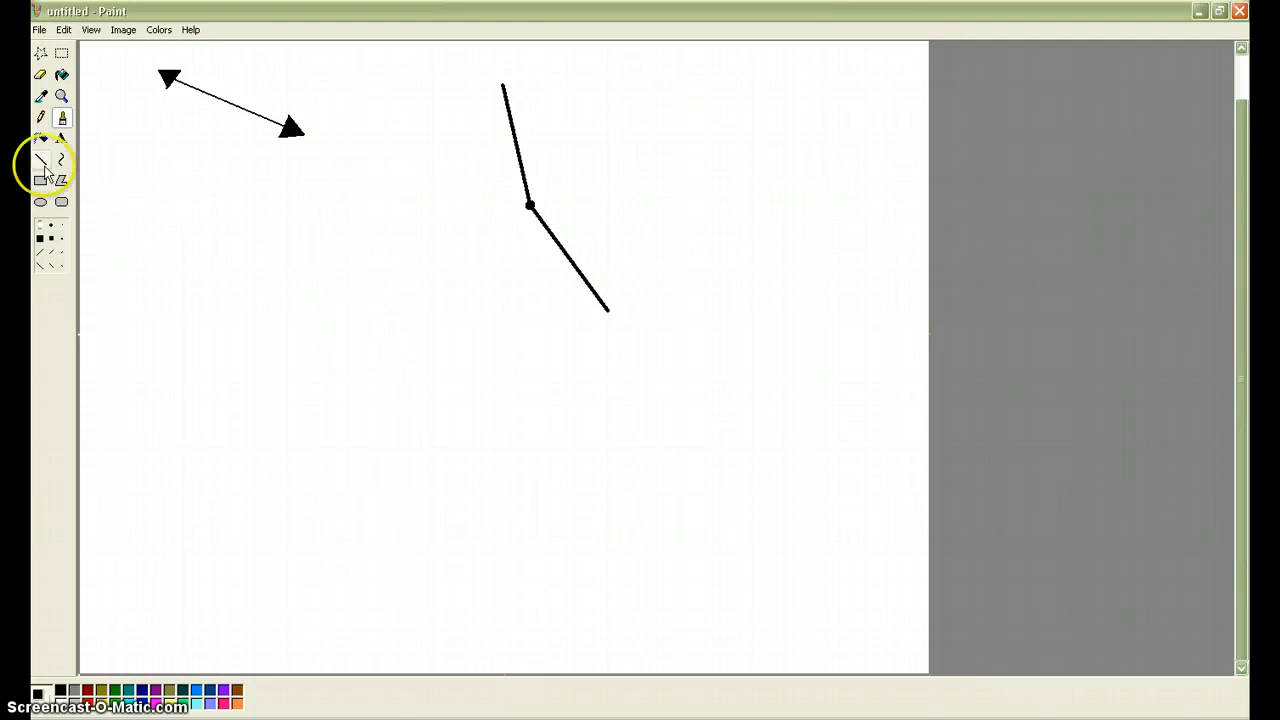
# Step: Draw triangular arrowheads on the angle's ends and fill them solid black
pyautogui.click(40, 160)
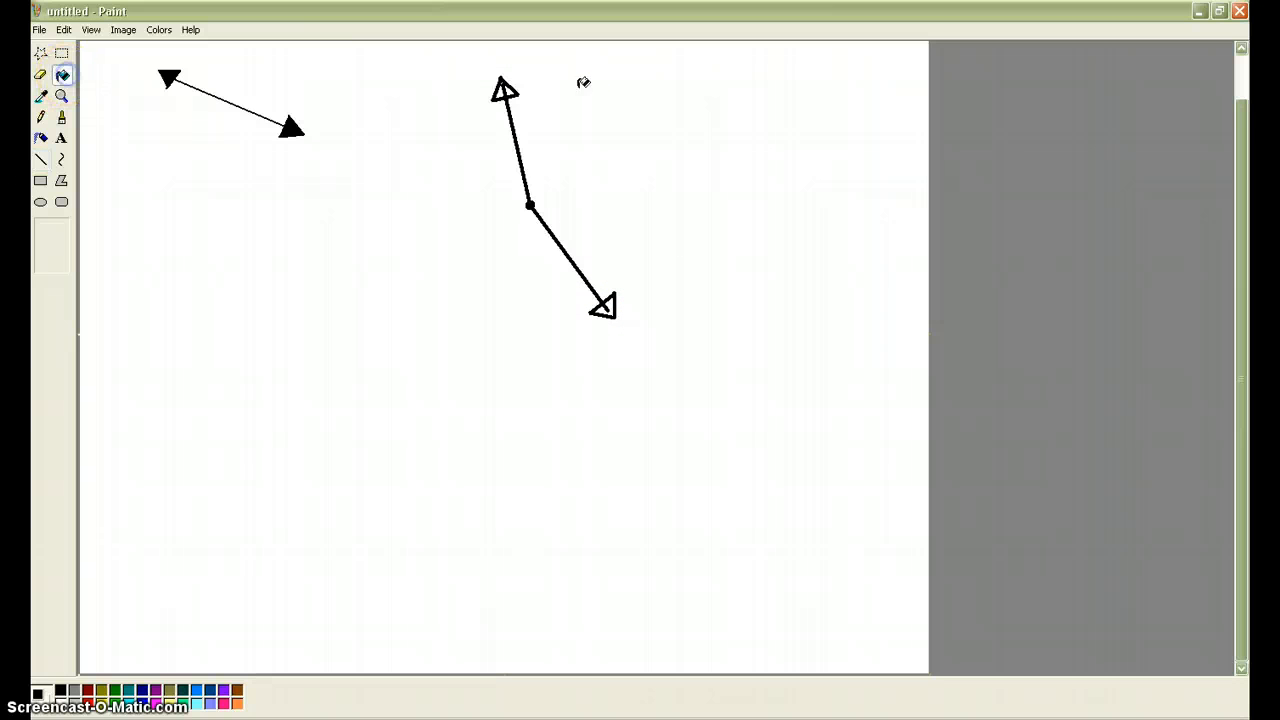
pyautogui.moveTo(504, 88)
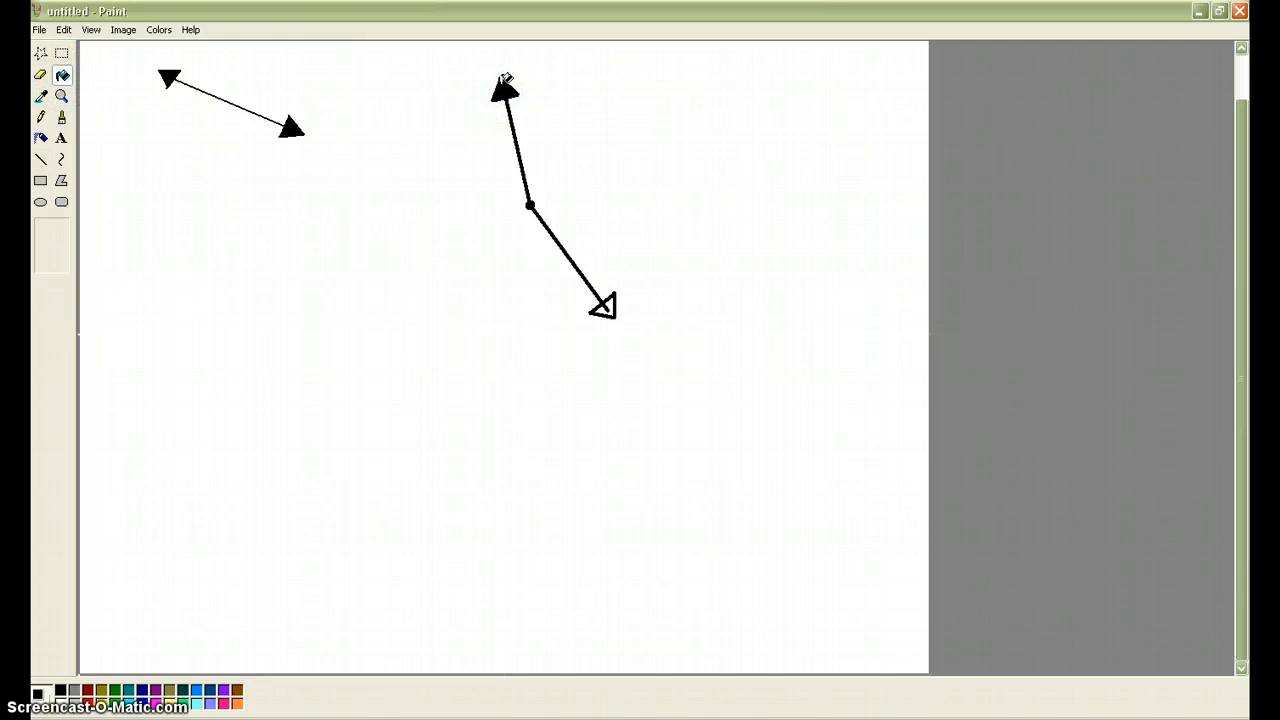
pyautogui.click(504, 84)
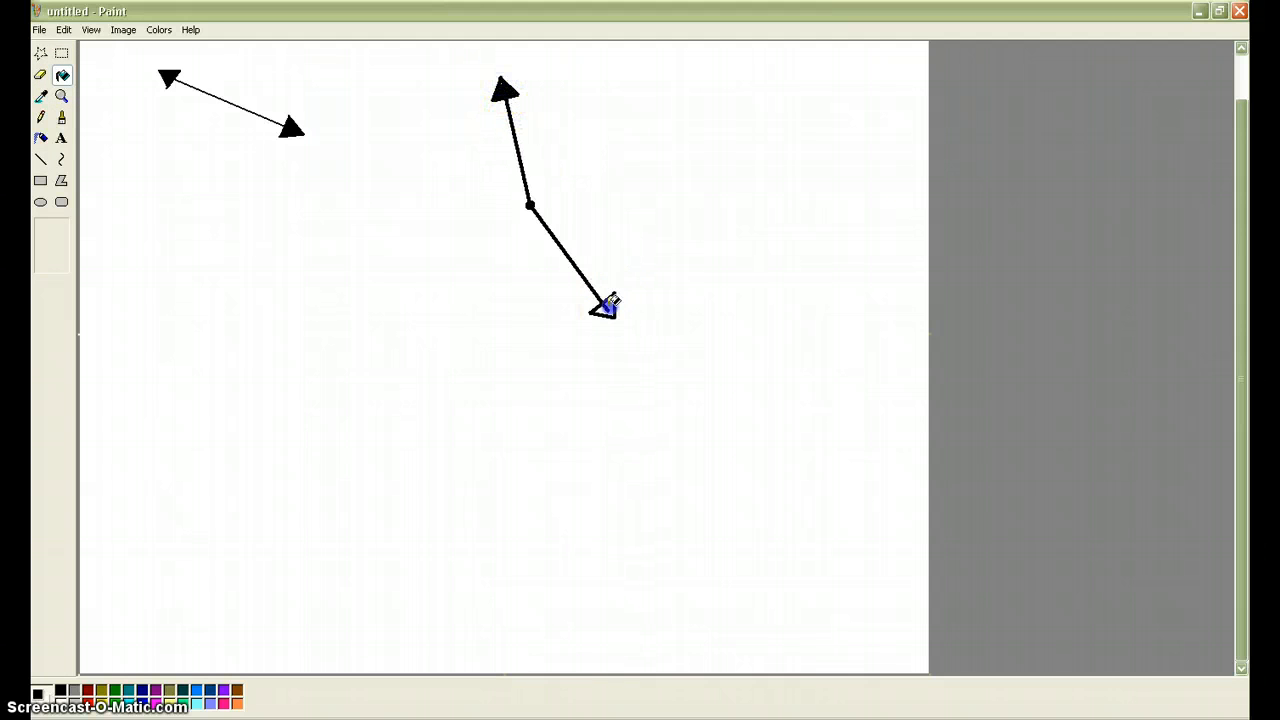
pyautogui.moveTo(504, 84)
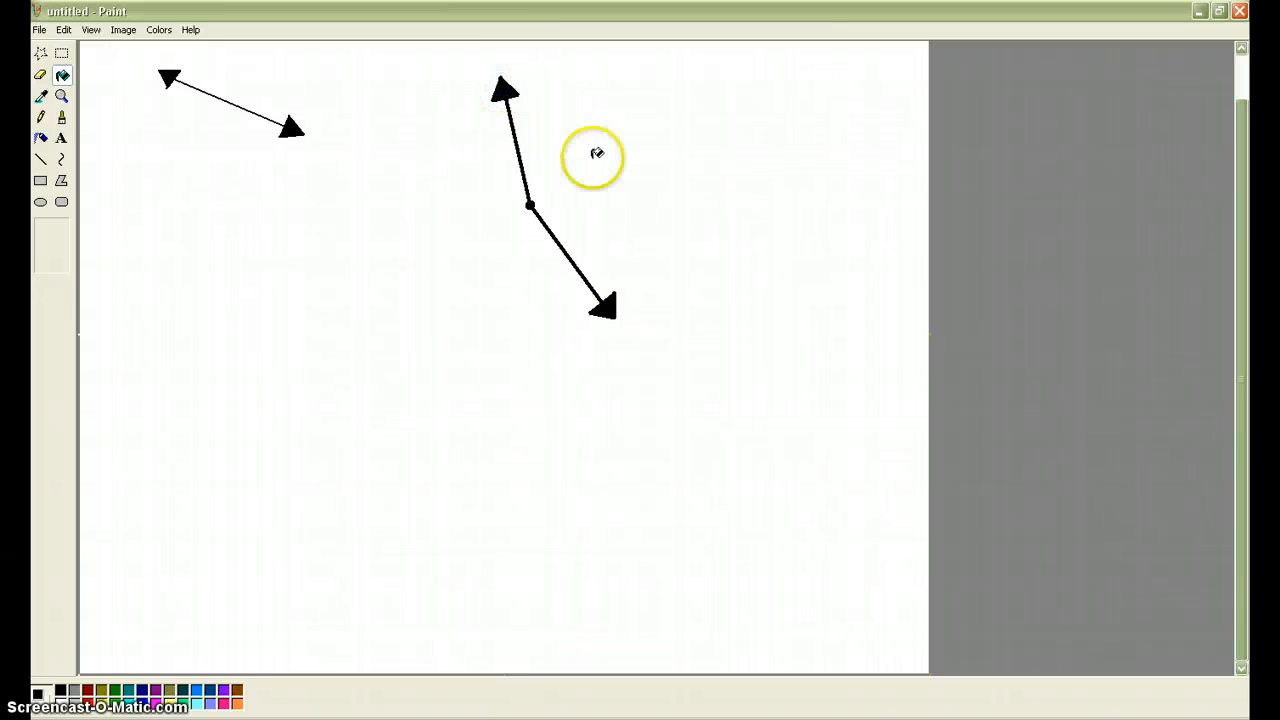
pyautogui.moveTo(576, 292)
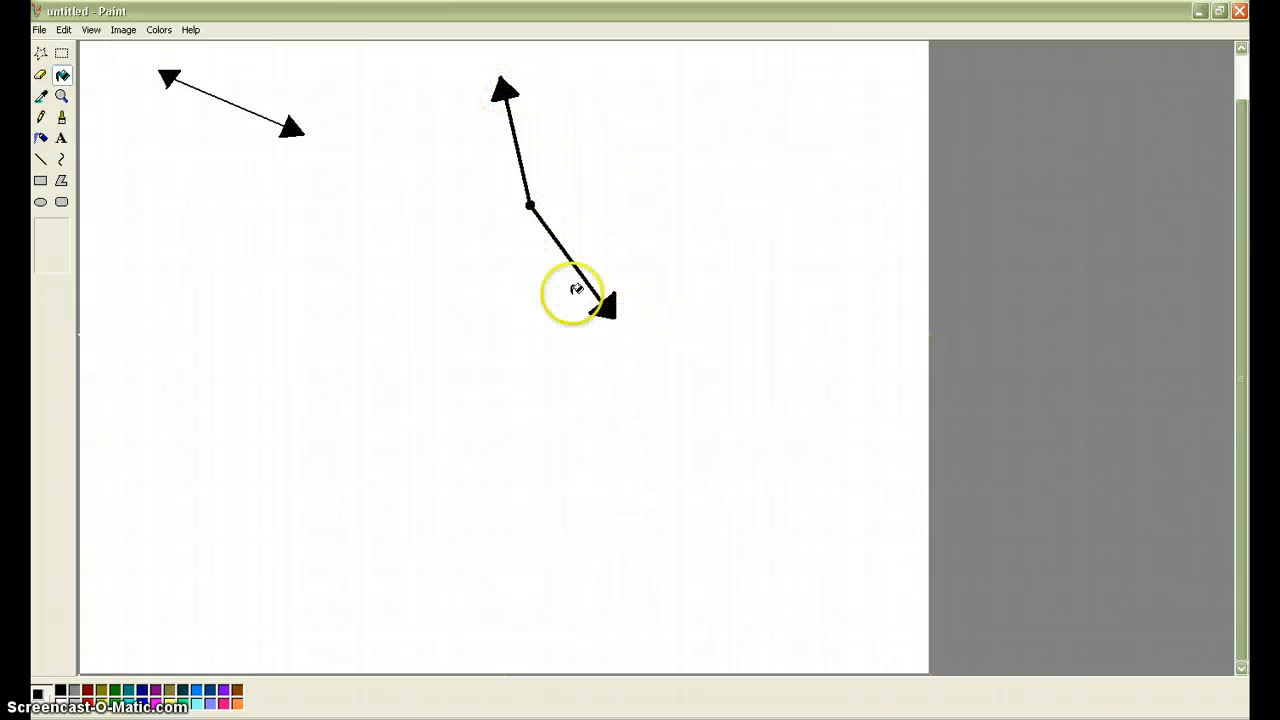
pyautogui.moveTo(618, 272)
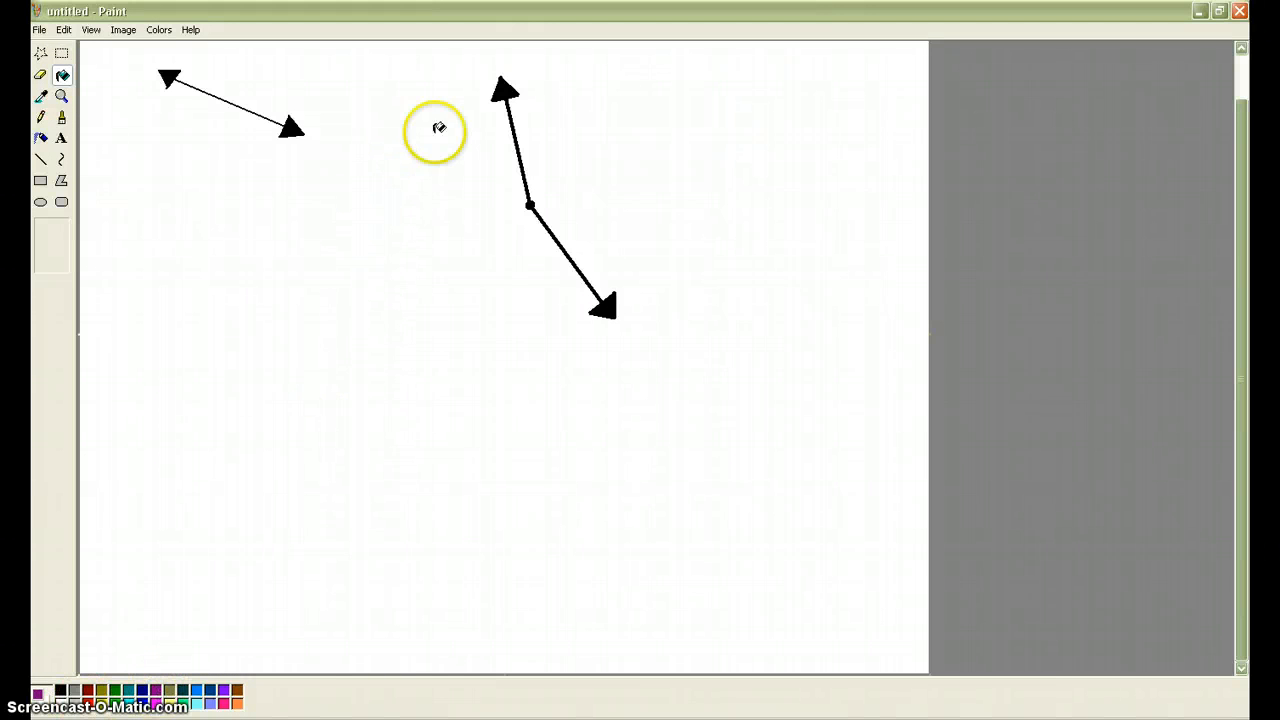
pyautogui.moveTo(504, 90)
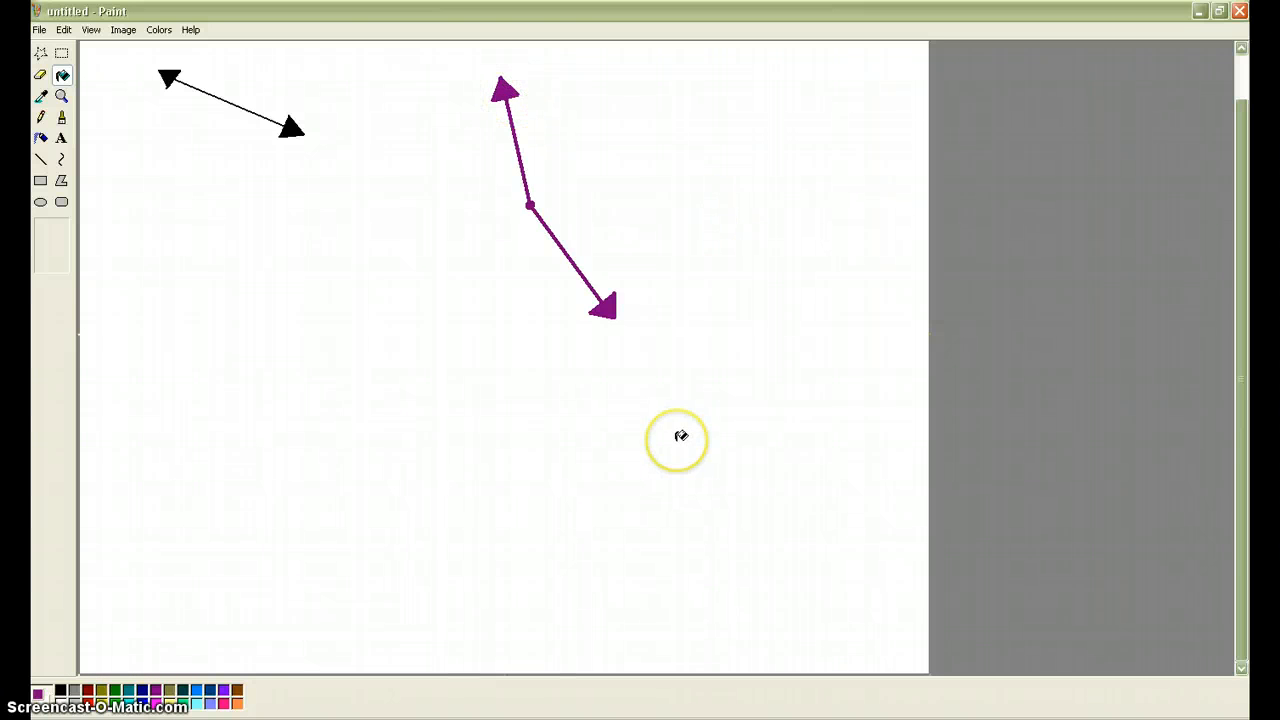
pyautogui.moveTo(652, 450)
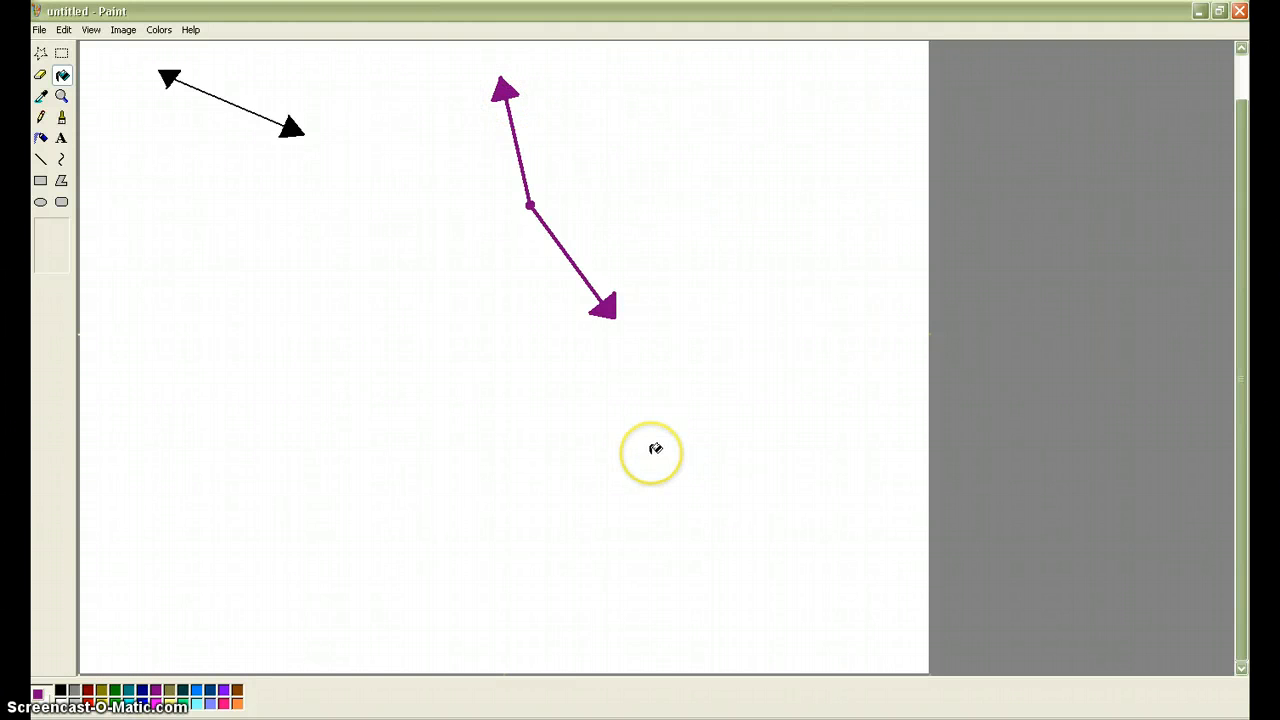
pyautogui.moveTo(406, 500)
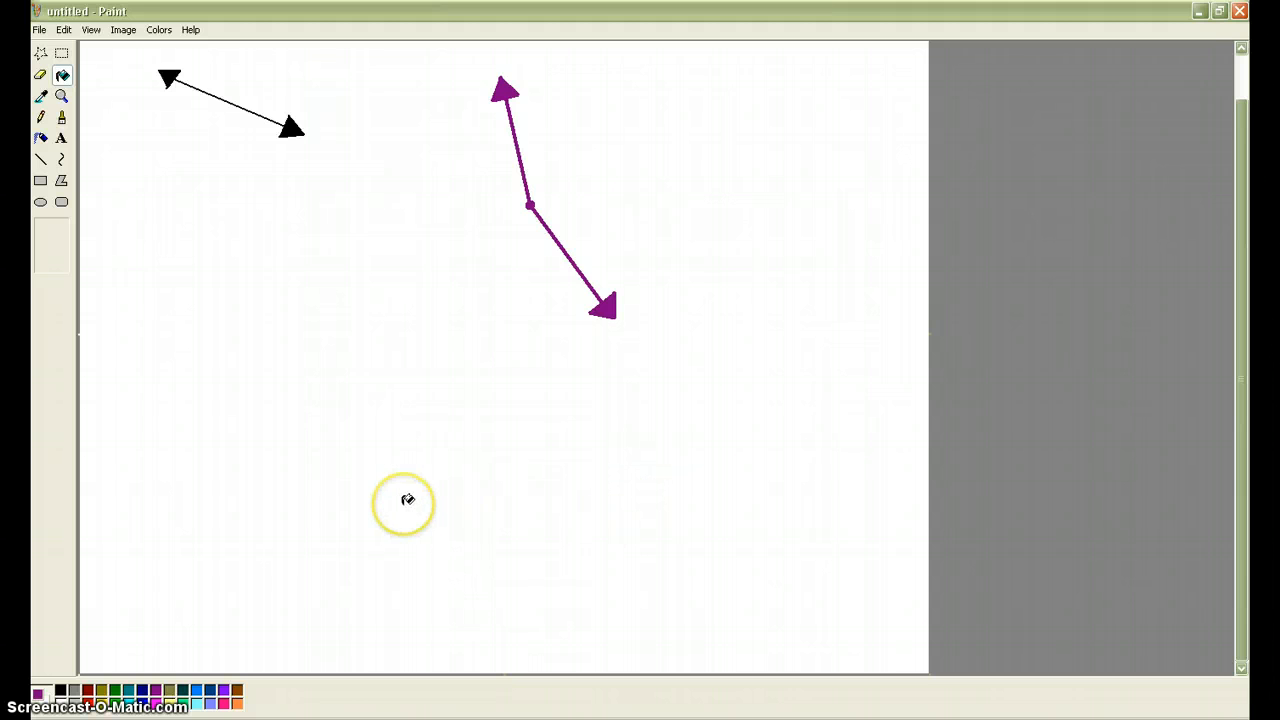
pyautogui.moveTo(234, 488)
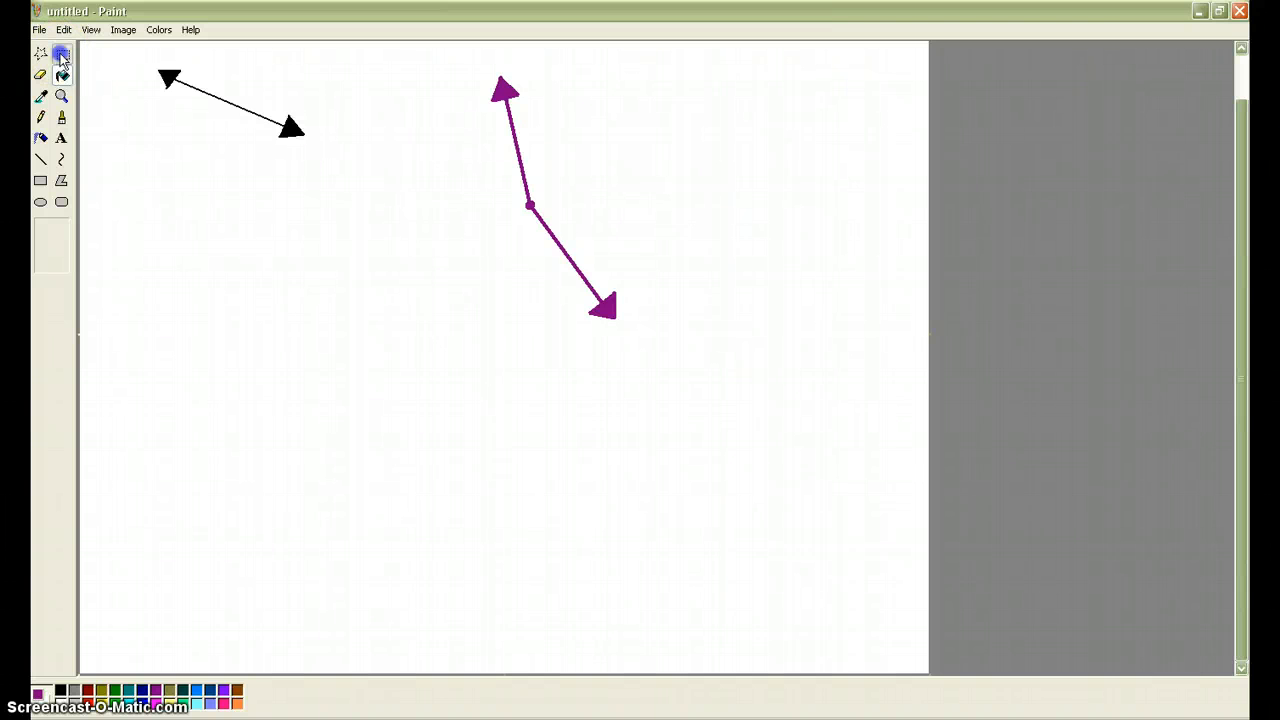
# Step: Select the black double-headed arrow and drag it to the canvas bottom left
pyautogui.click(62, 52)
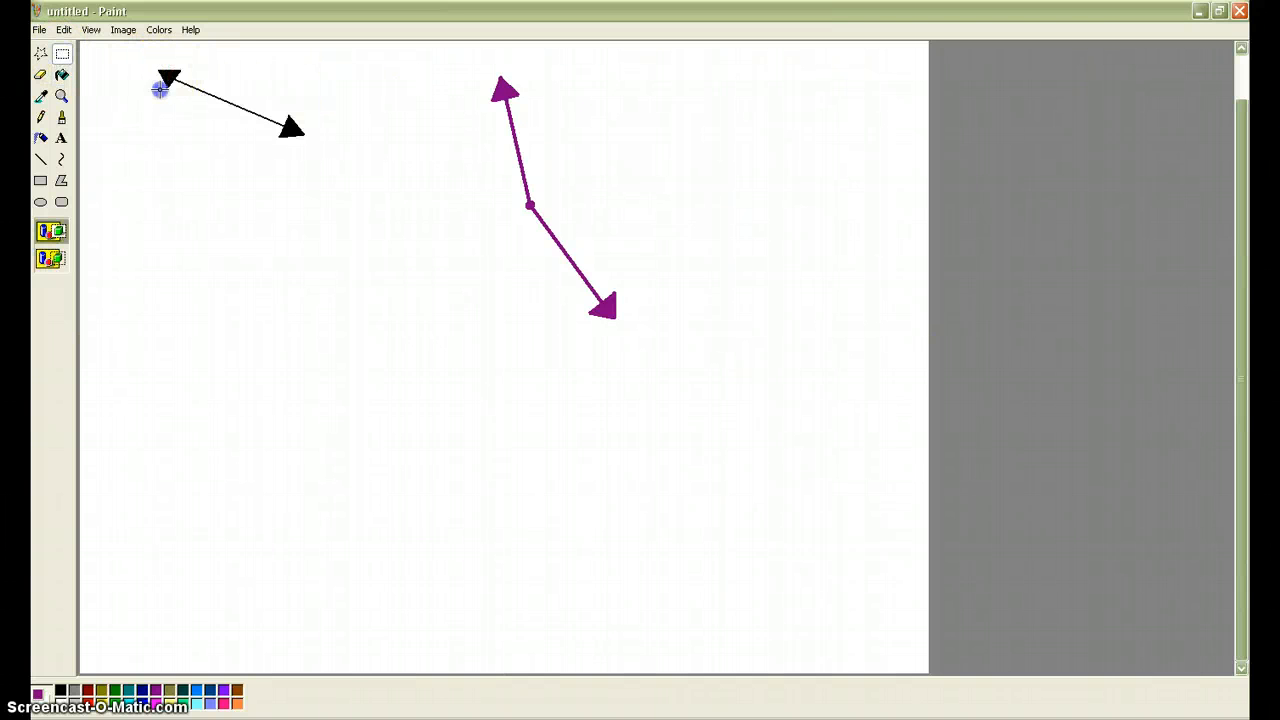
pyautogui.moveTo(160, 88); pyautogui.dragTo(348, 162)
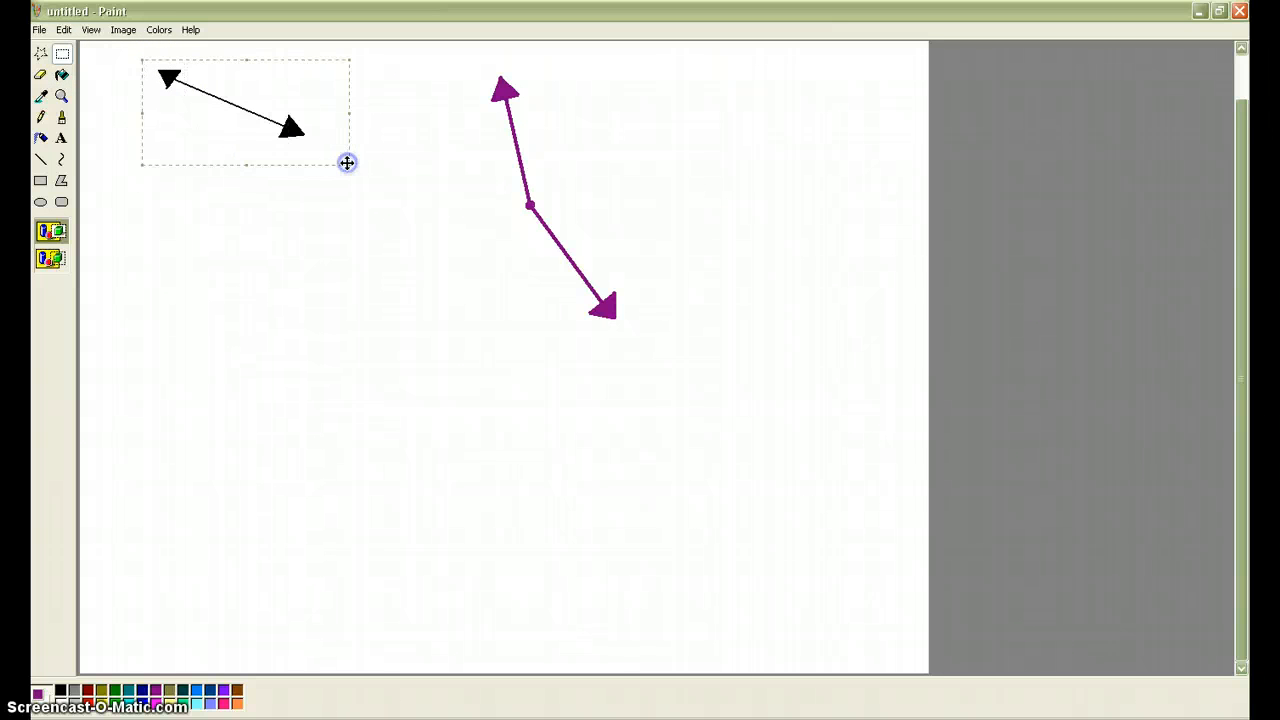
pyautogui.moveTo(228, 108)
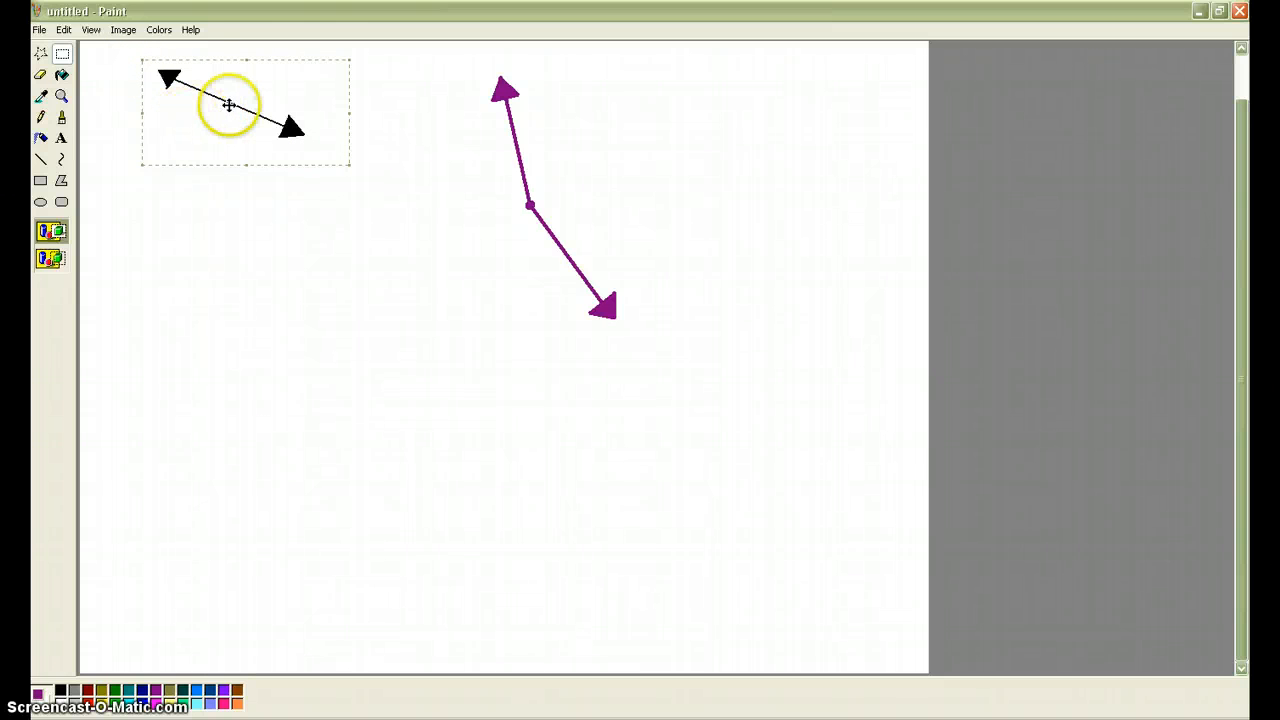
pyautogui.moveTo(228, 104); pyautogui.dragTo(836, 564)
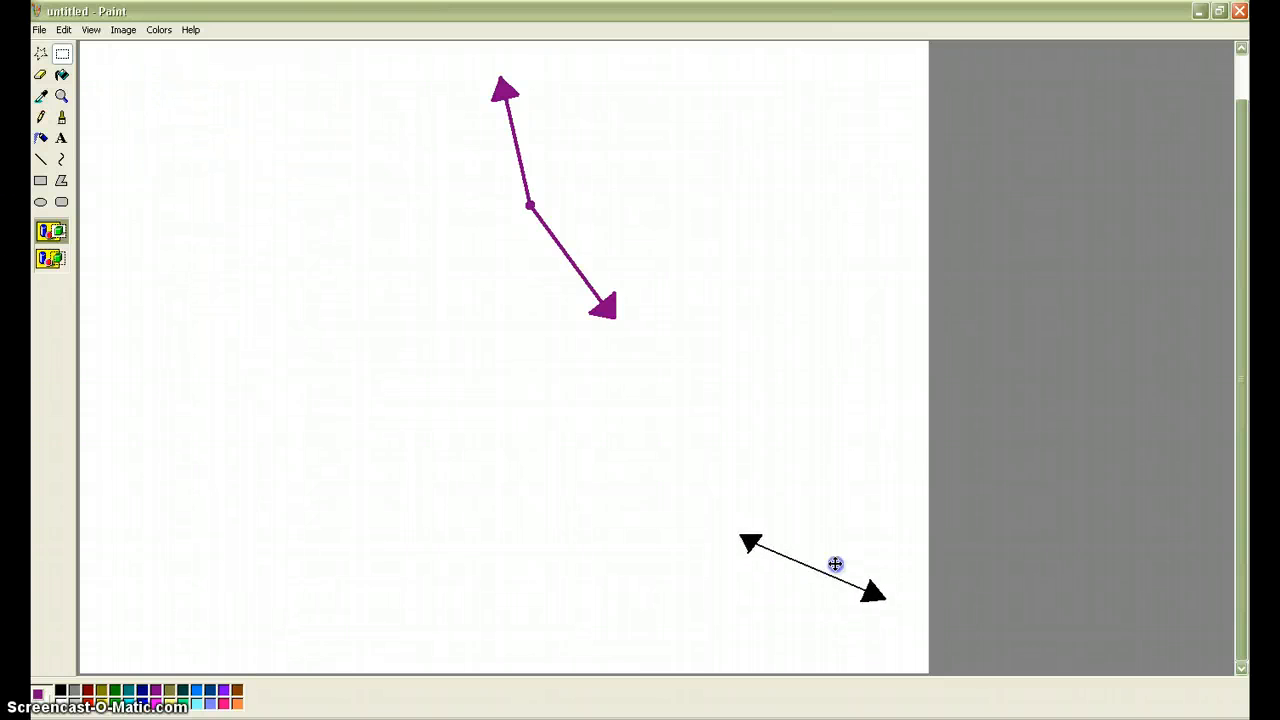
pyautogui.moveTo(836, 564); pyautogui.dragTo(260, 572)
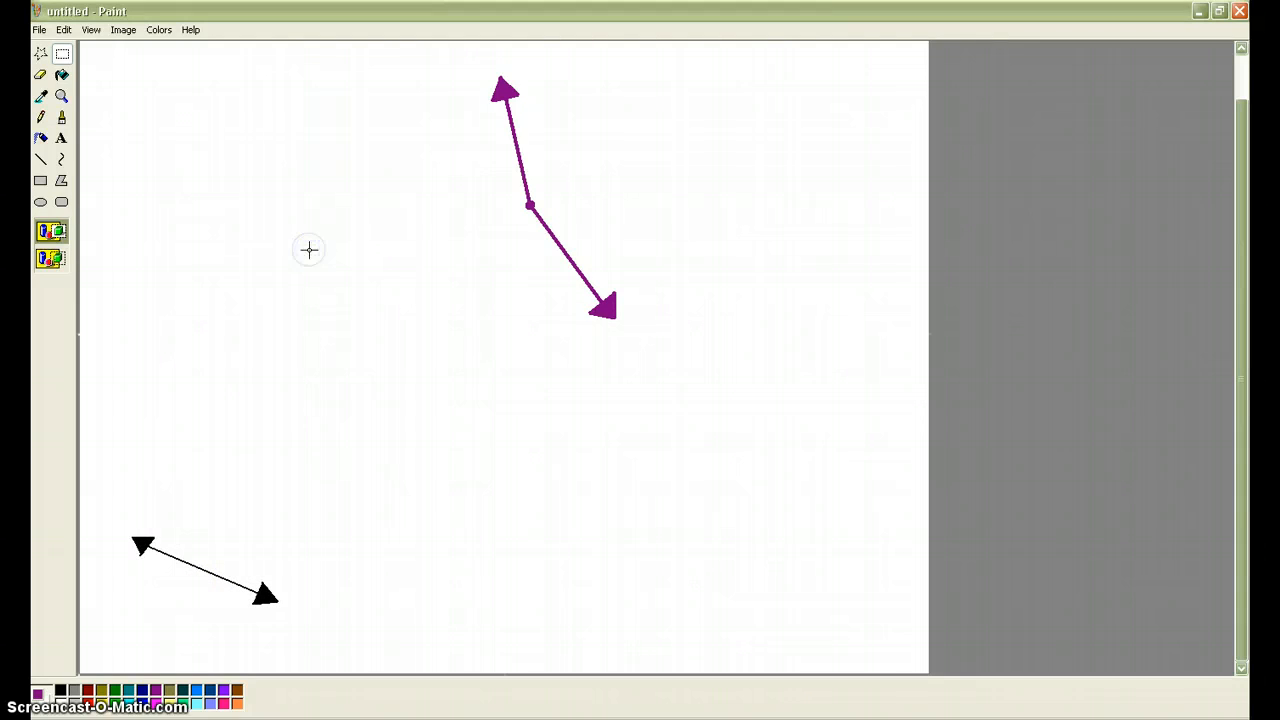
pyautogui.moveTo(334, 260)
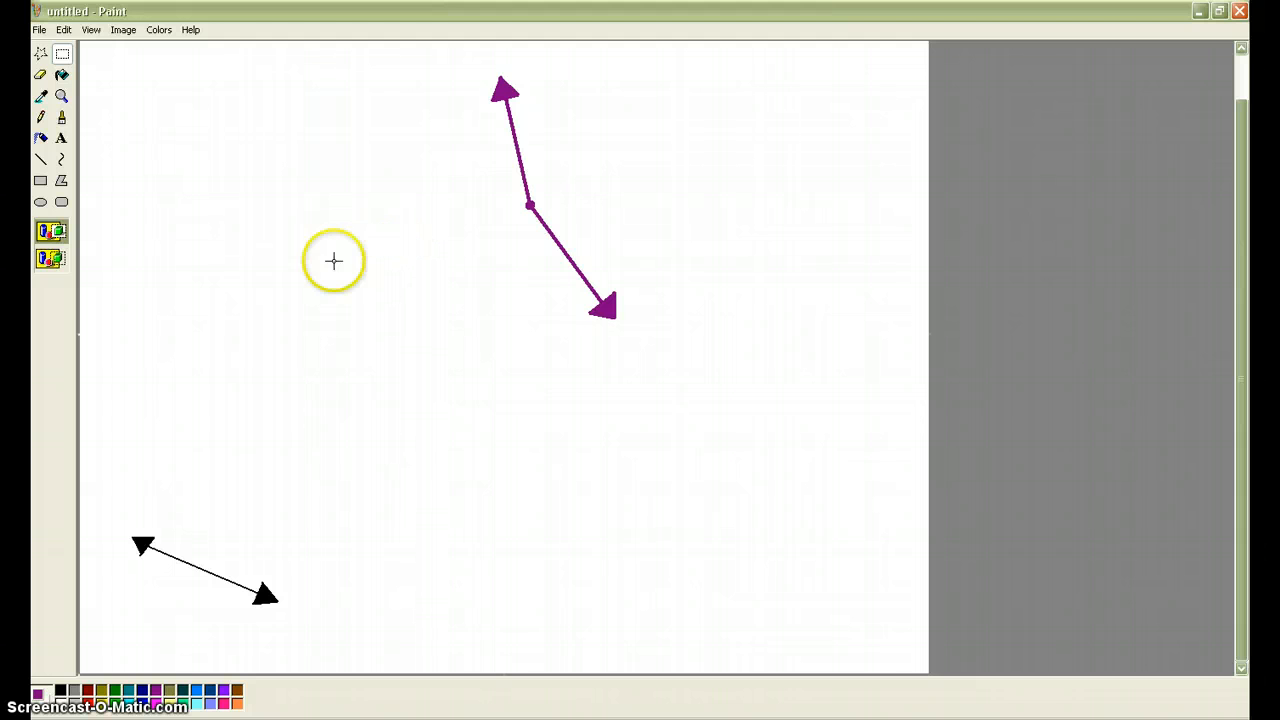
# Step: Show the File menu commands to reach Save As for the drawing
pyautogui.click(40, 30)
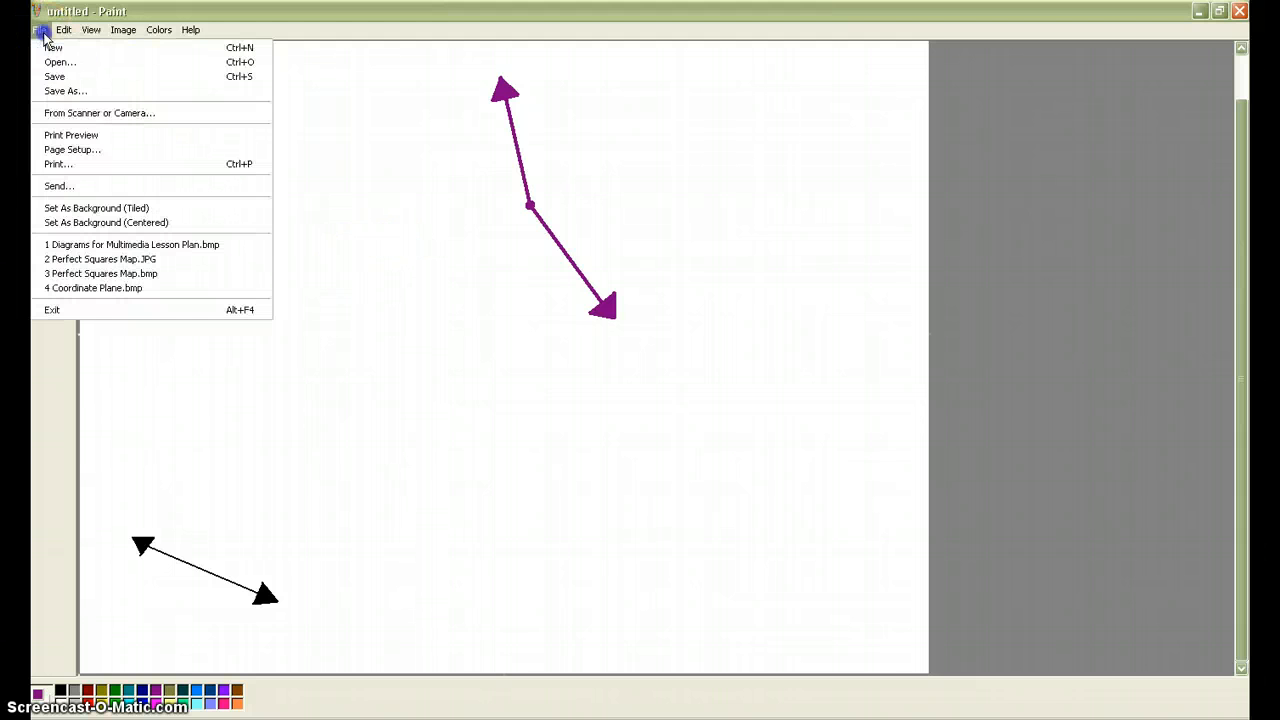
pyautogui.moveTo(66, 92)
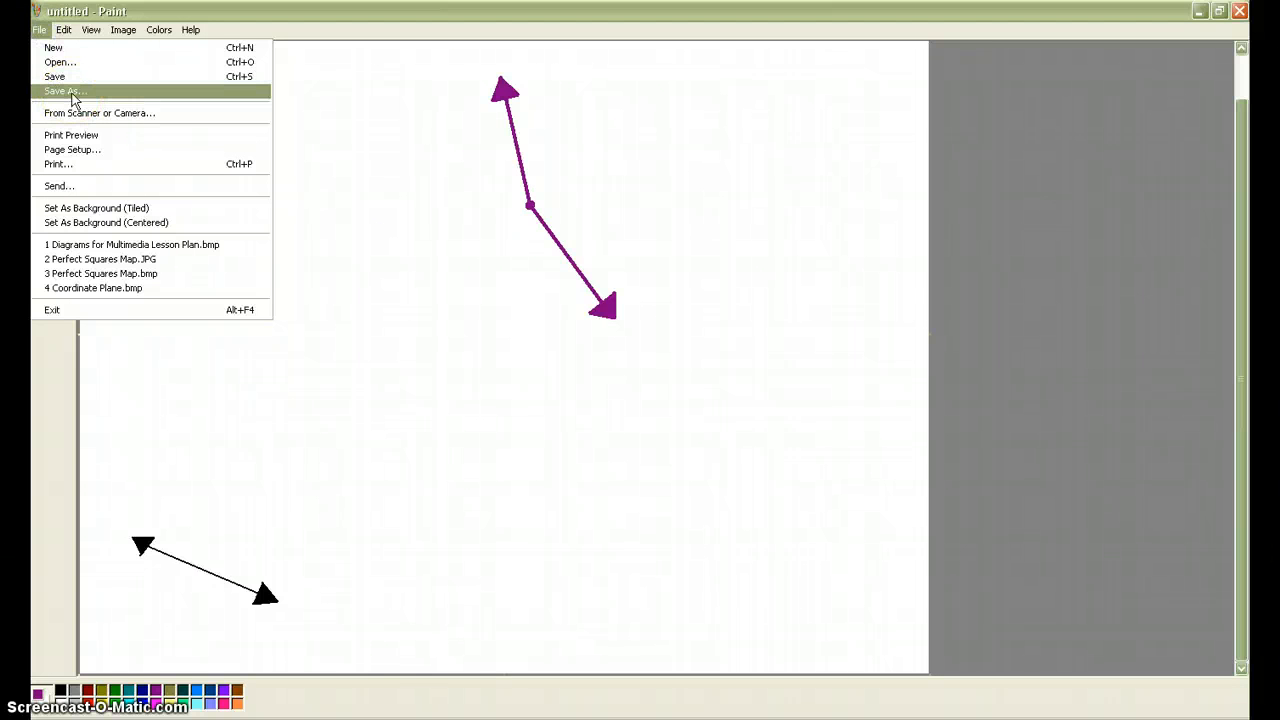